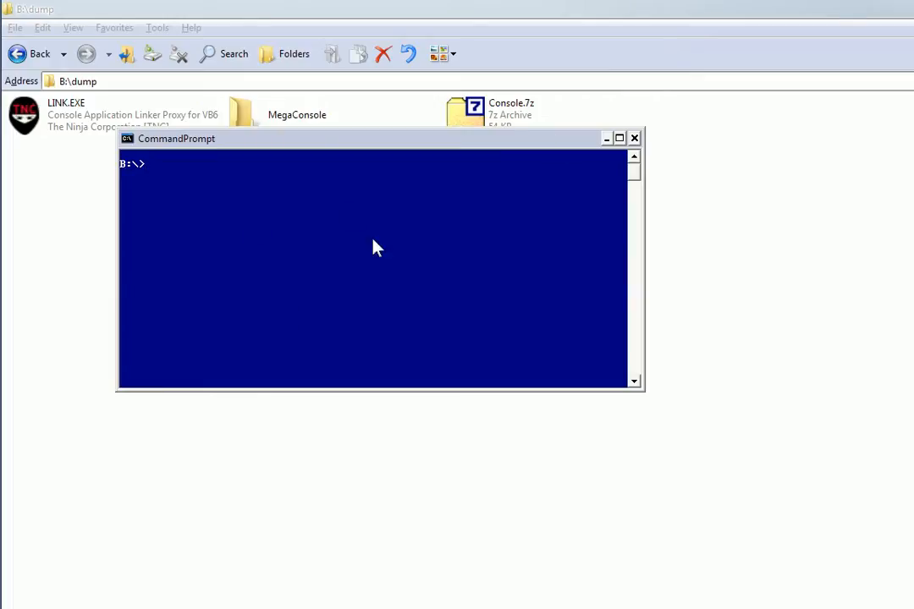
pyautogui.moveTo(663, 163)
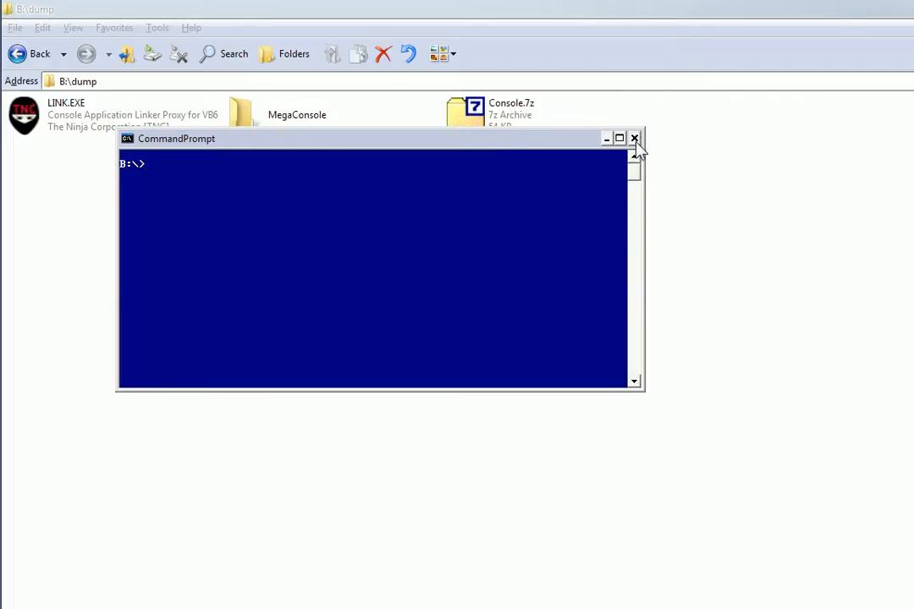
# - Close the command prompt, select all items in B:\dump, then clear the selection
pyautogui.click(635, 138)
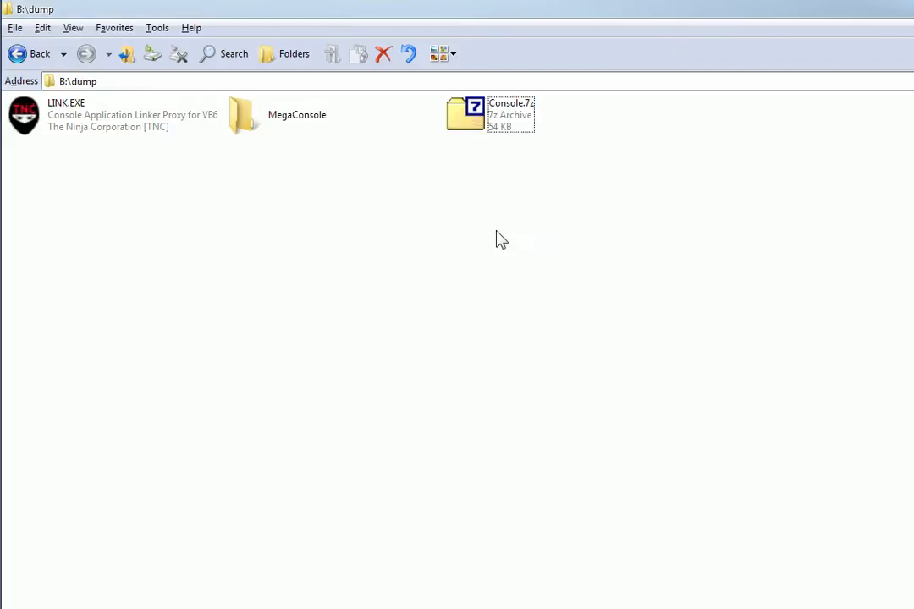
pyautogui.press('ctrl+a')
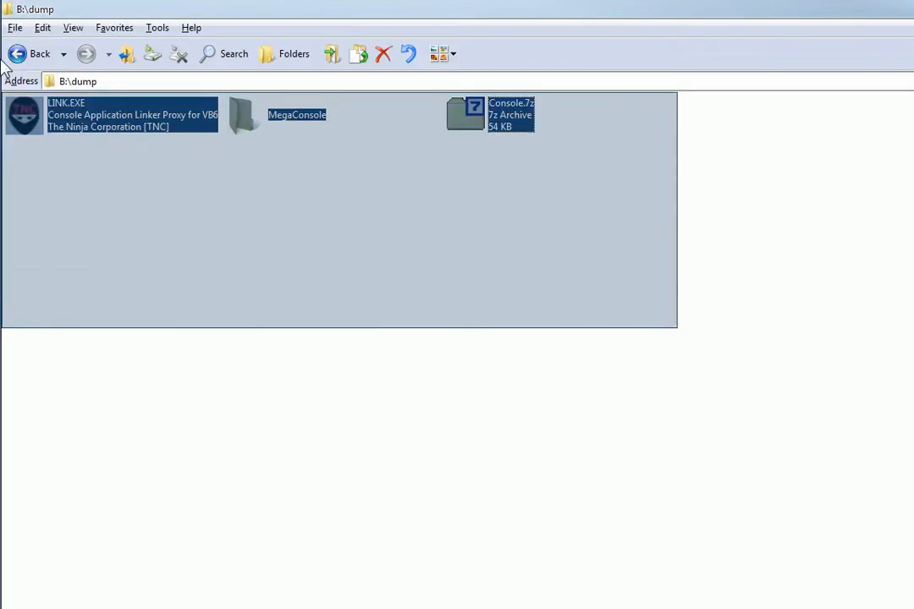
pyautogui.click(619, 257)
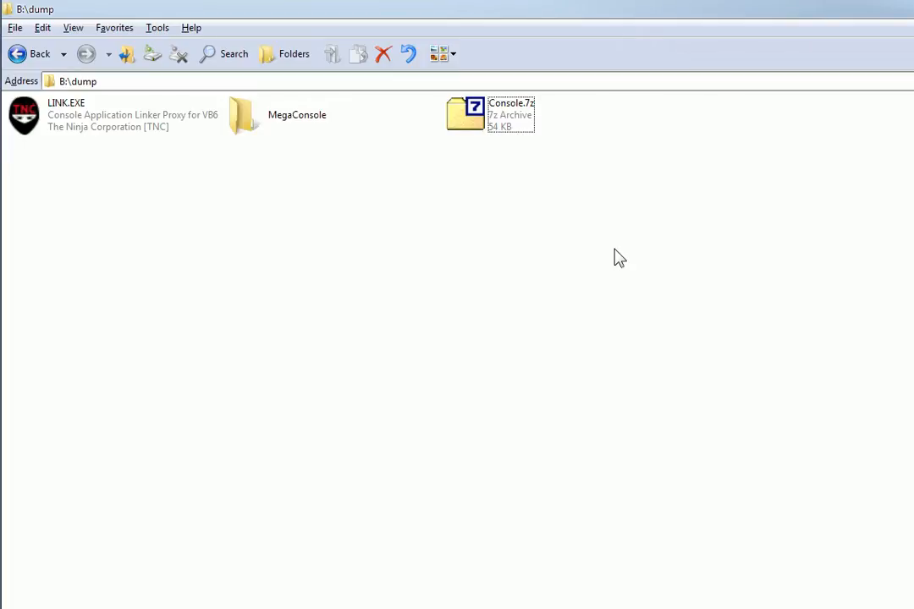
pyautogui.moveTo(622, 251)
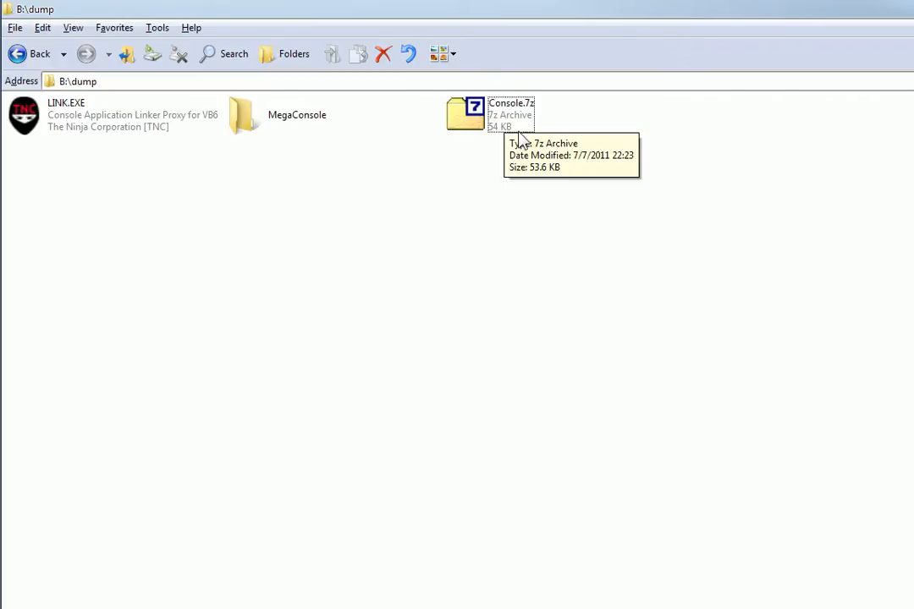
pyautogui.moveTo(589, 331)
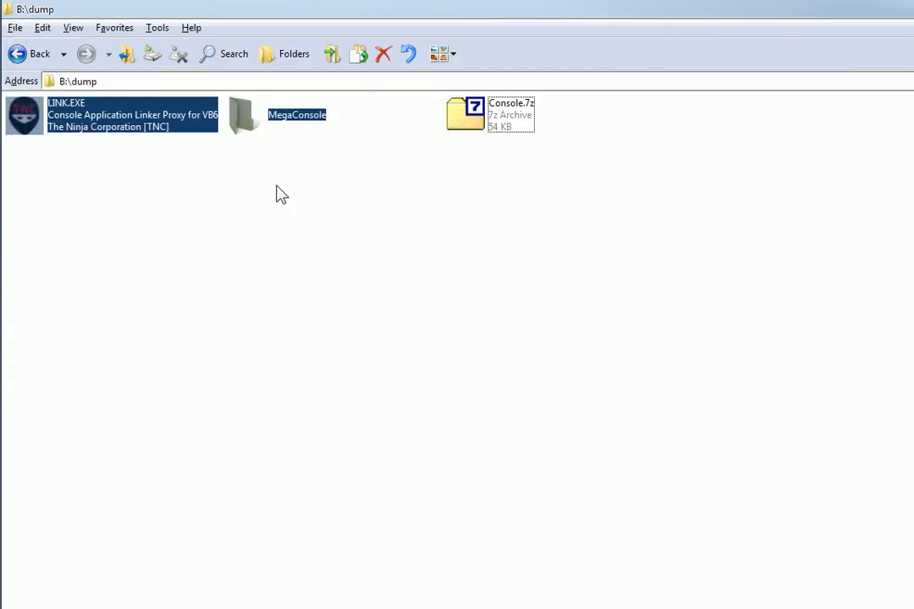
pyautogui.click(504, 115)
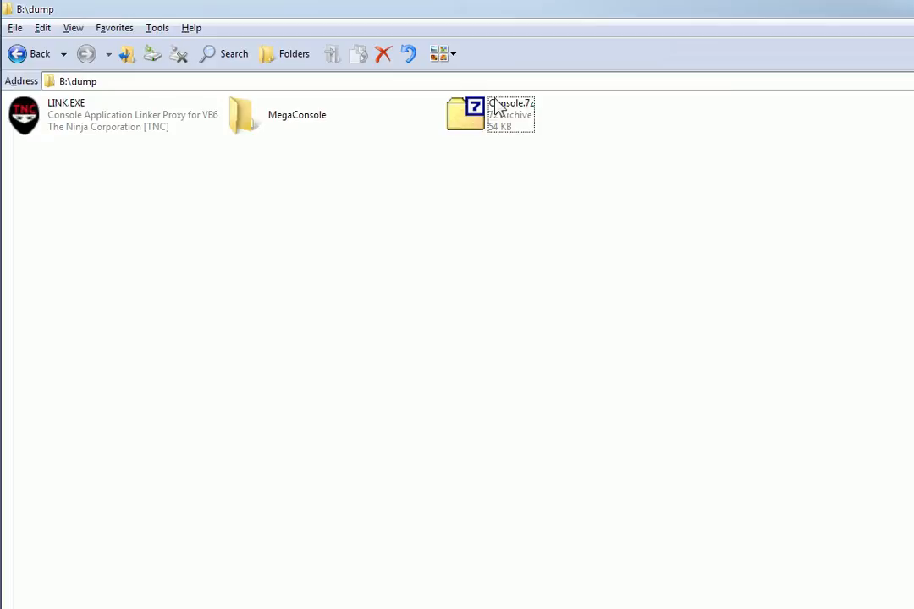
pyautogui.moveTo(532, 261)
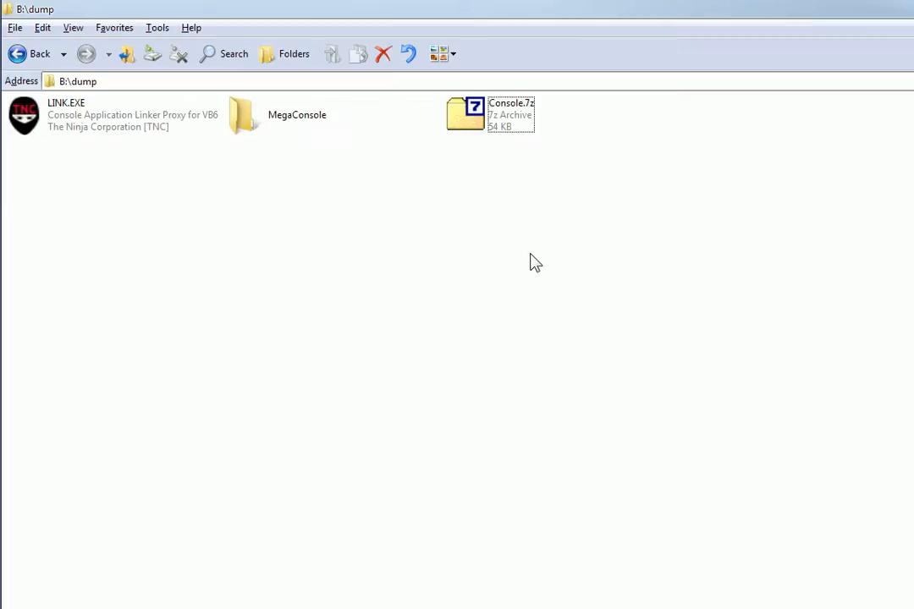
pyautogui.moveTo(342, 210)
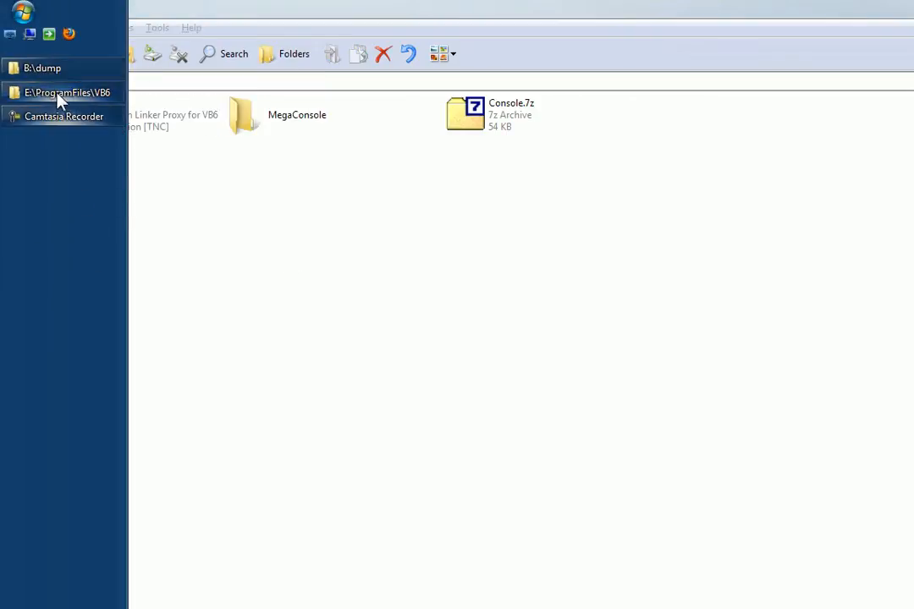
pyautogui.click(68, 92)
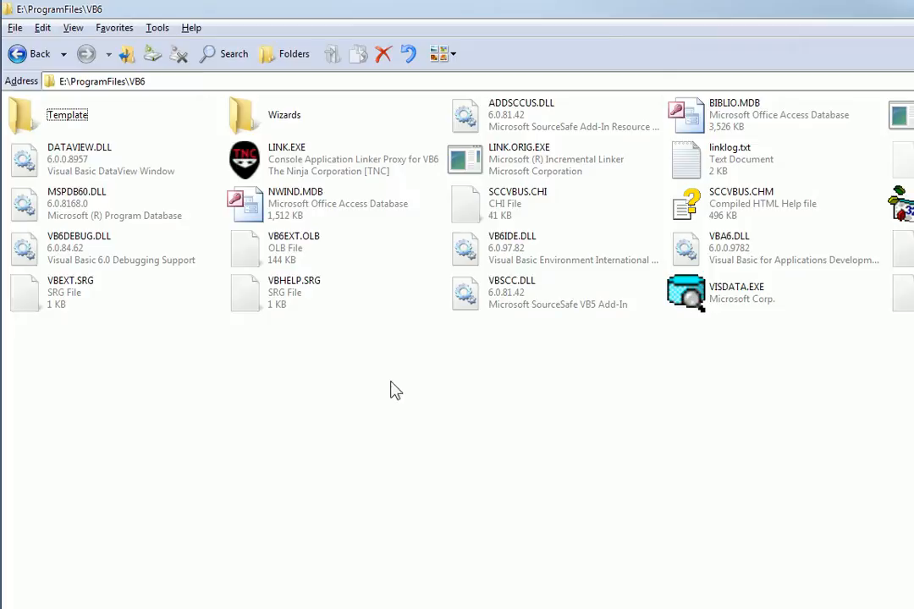
pyautogui.moveTo(417, 254)
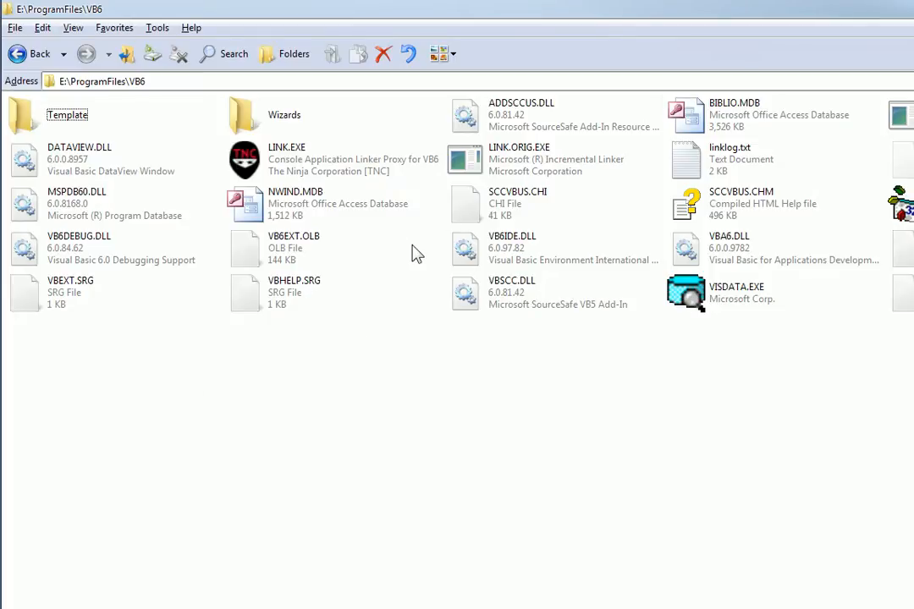
pyautogui.moveTo(499, 159)
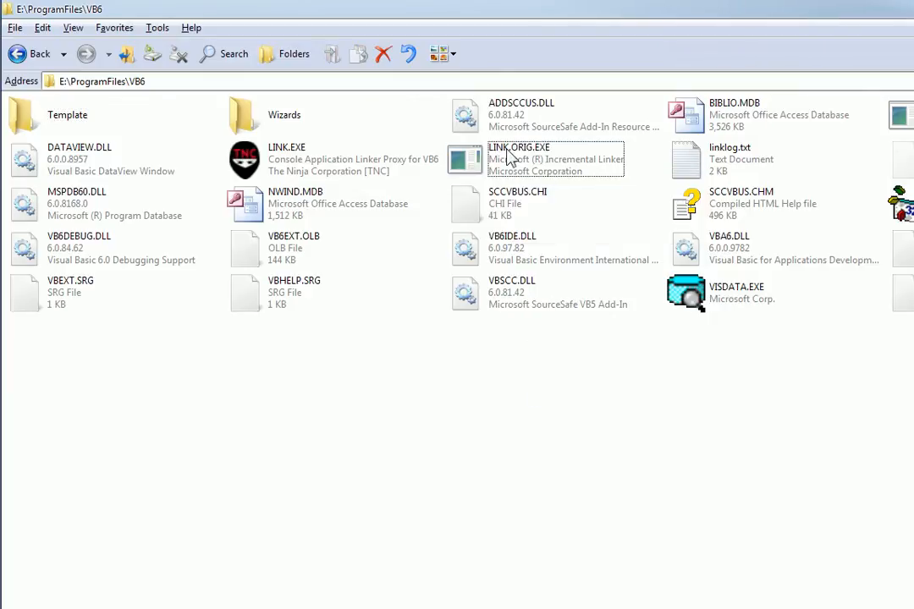
pyautogui.click(522, 147)
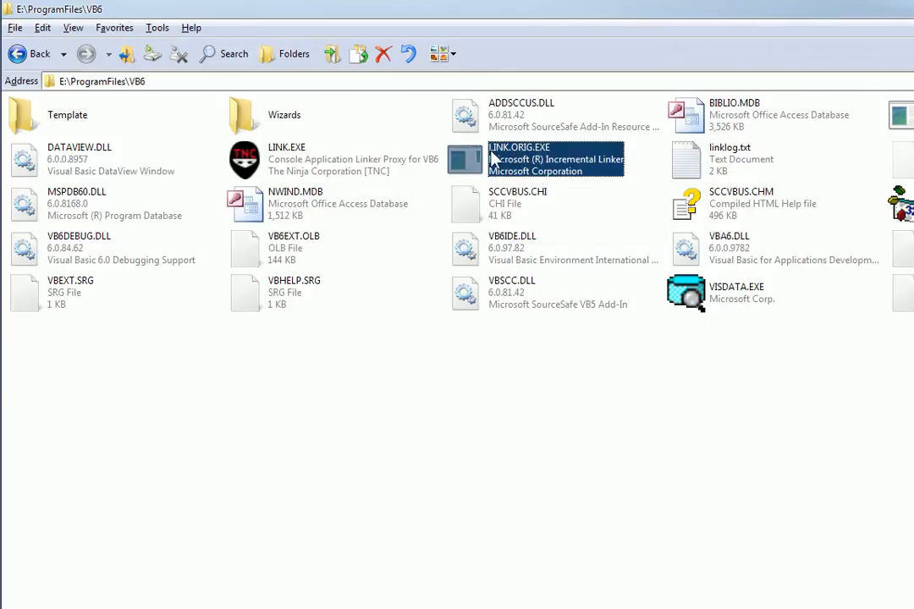
pyautogui.moveTo(533, 161)
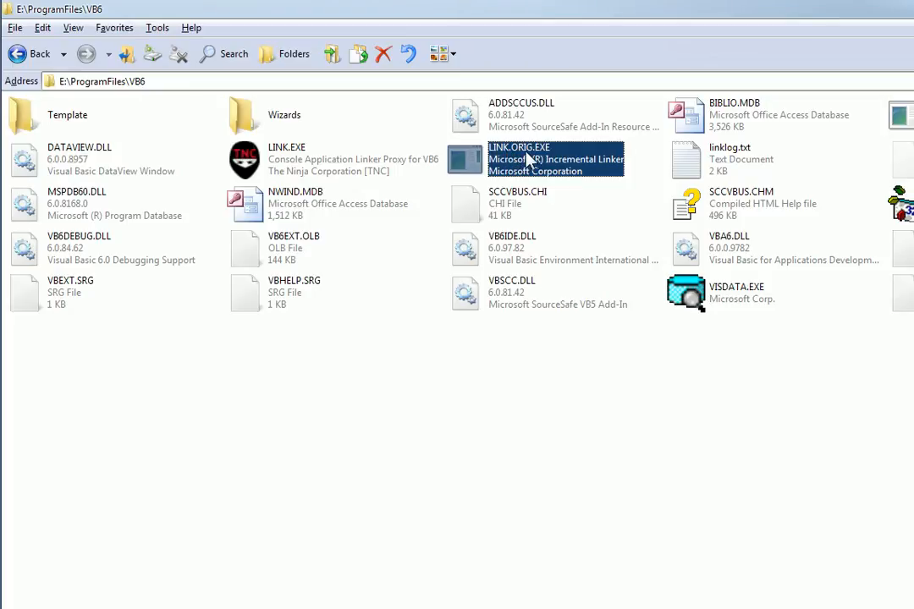
pyautogui.moveTo(562, 159)
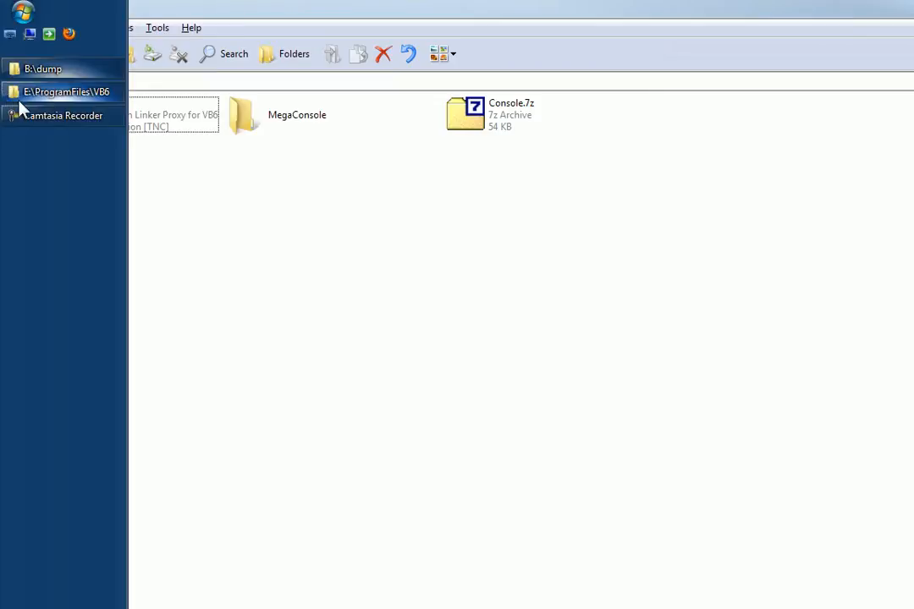
# - Return to E:\ProgramFiles\VB6 and check LINK.ORIG.EXE's Microsoft Incremental Linker details
pyautogui.click(61, 92)
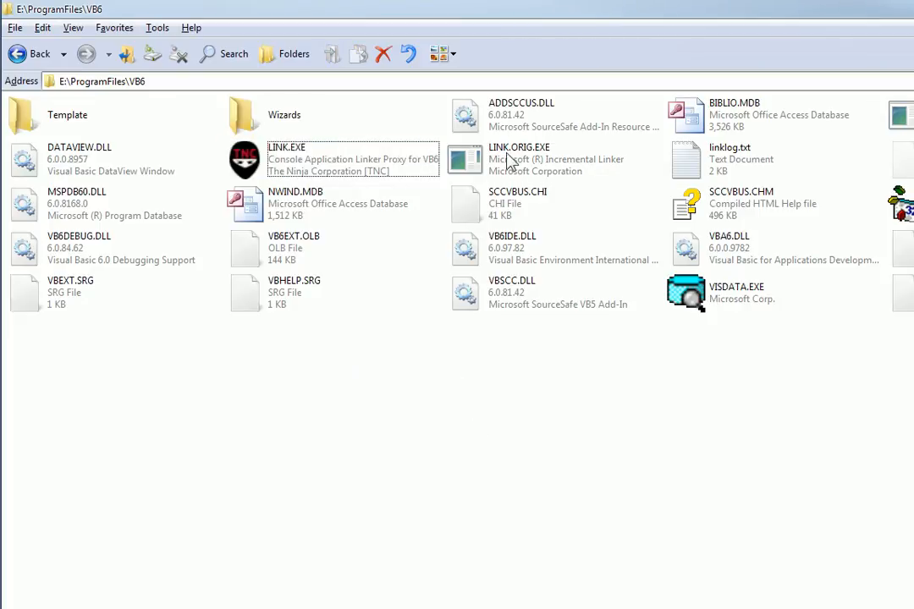
pyautogui.click(520, 159)
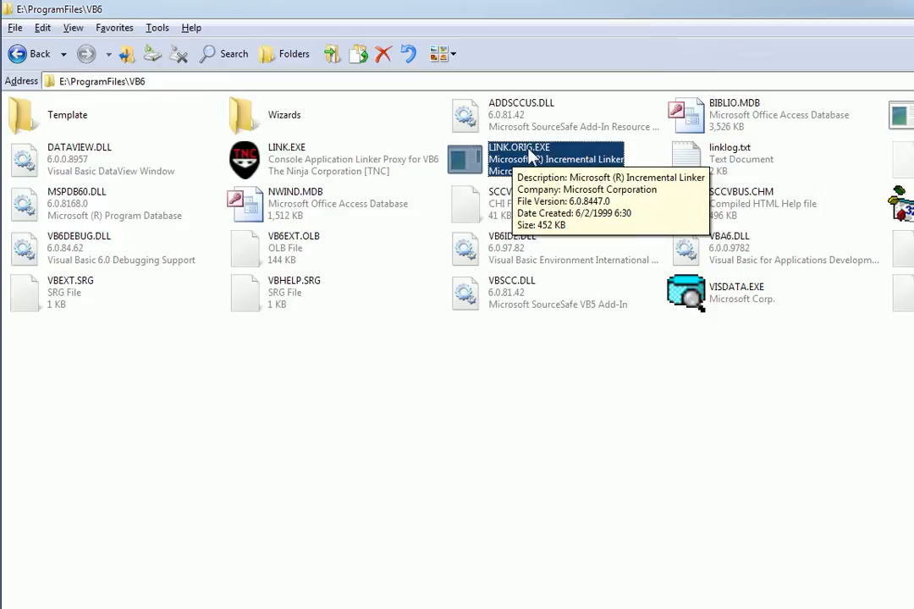
pyautogui.moveTo(354, 134)
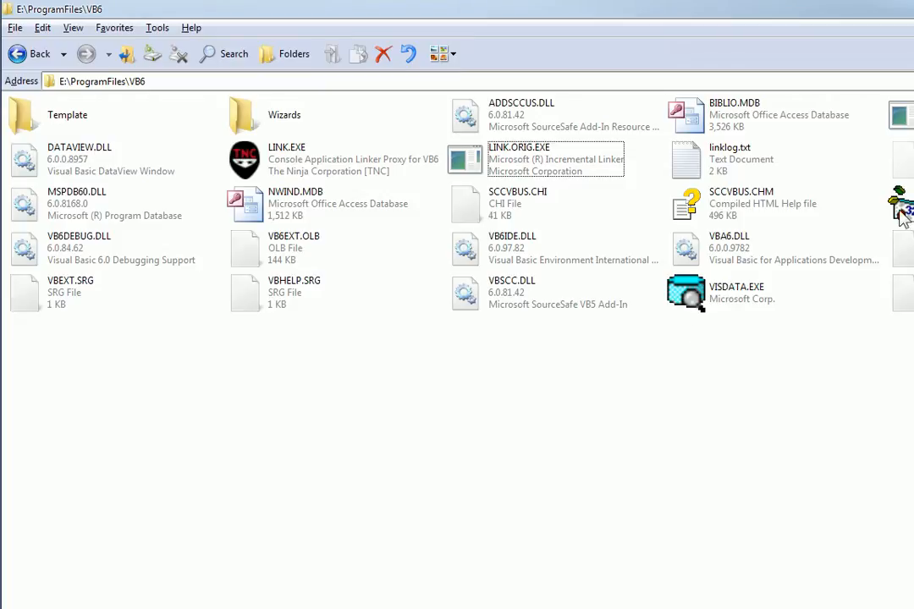
pyautogui.moveTo(609, 391)
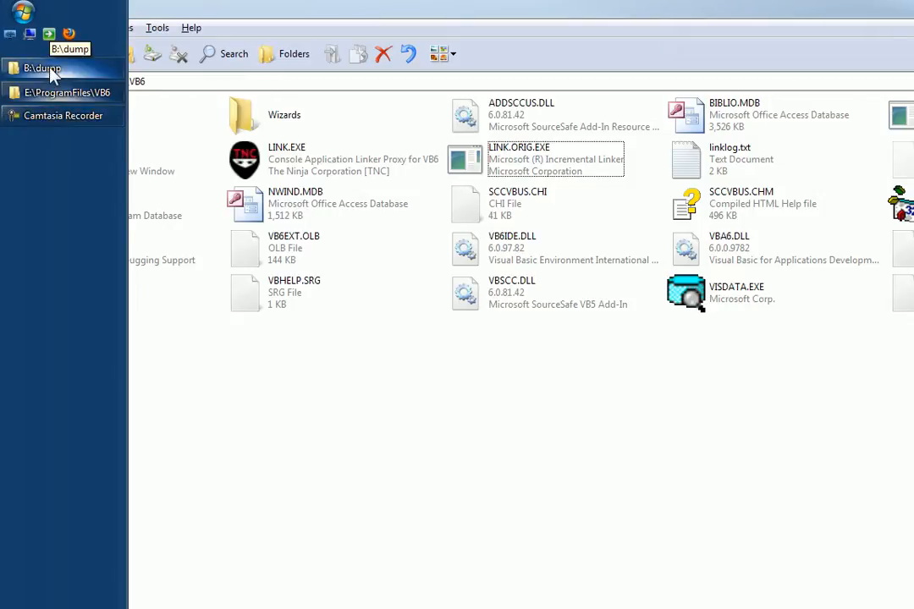
# - Return to B:\dump and enter the MegaConsole folder of demo projects
pyautogui.click(61, 92)
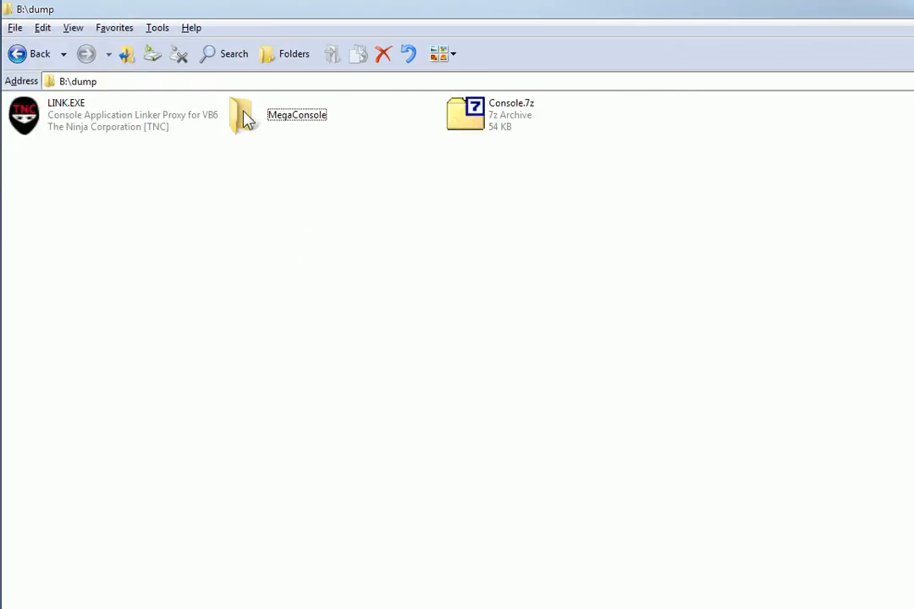
pyautogui.doubleClick(244, 115)
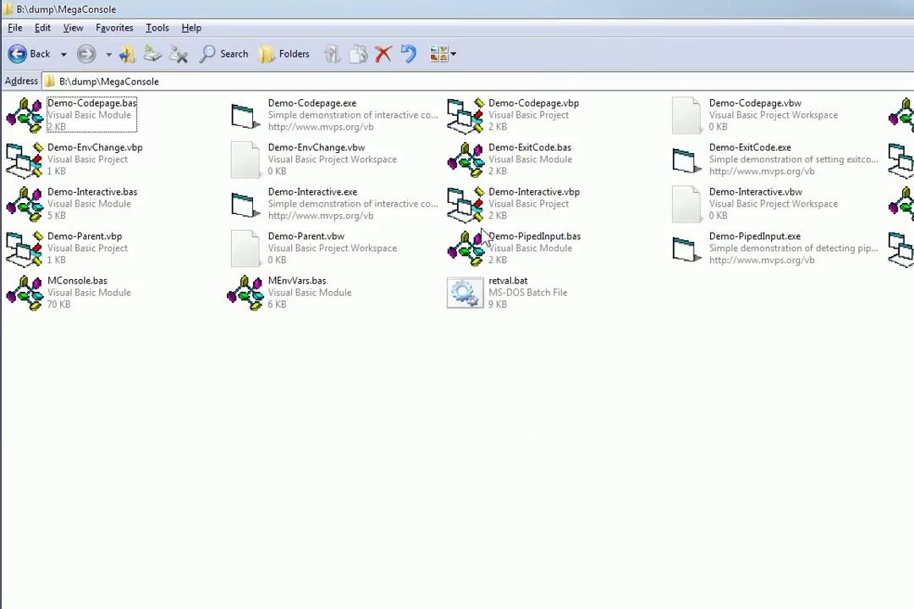
pyautogui.moveTo(626, 227)
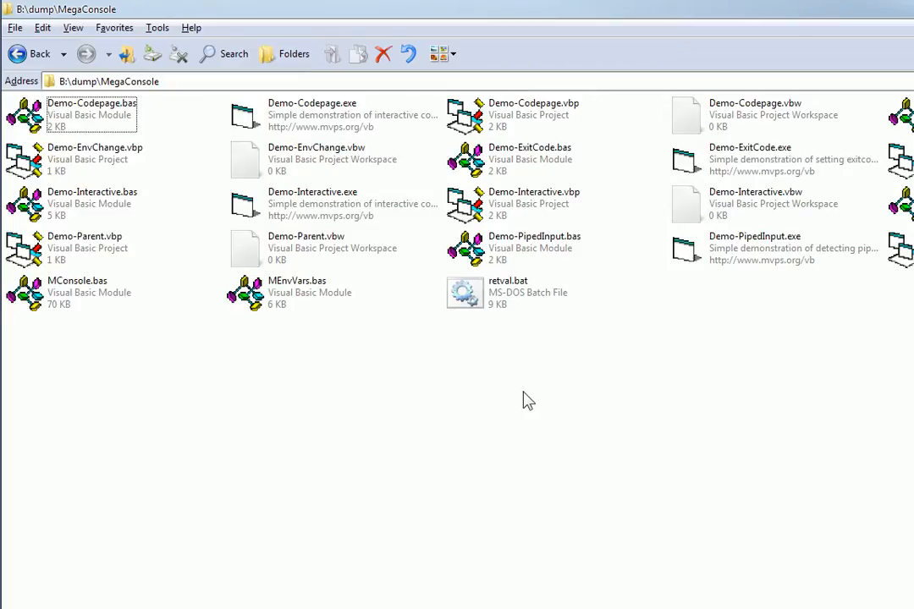
pyautogui.moveTo(630, 213)
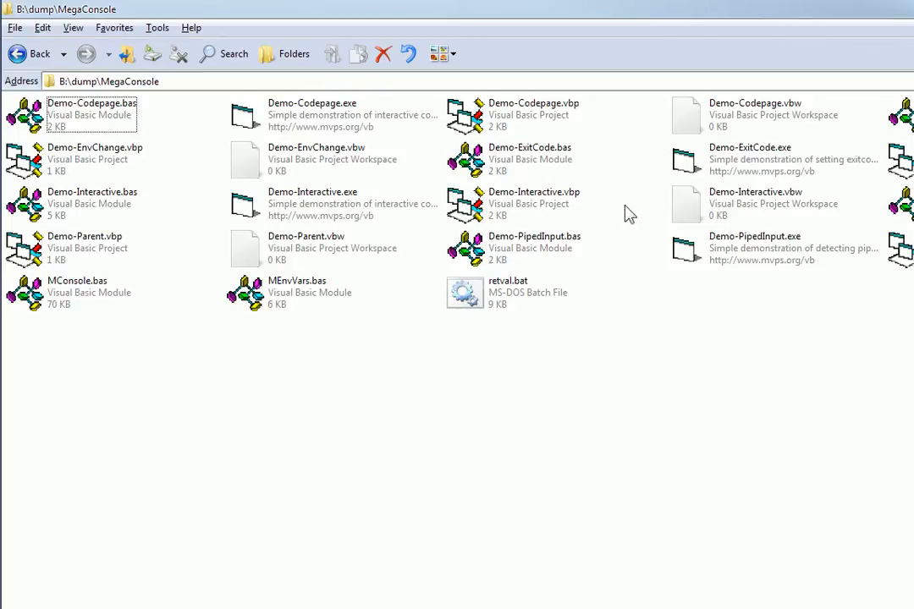
pyautogui.moveTo(308, 359)
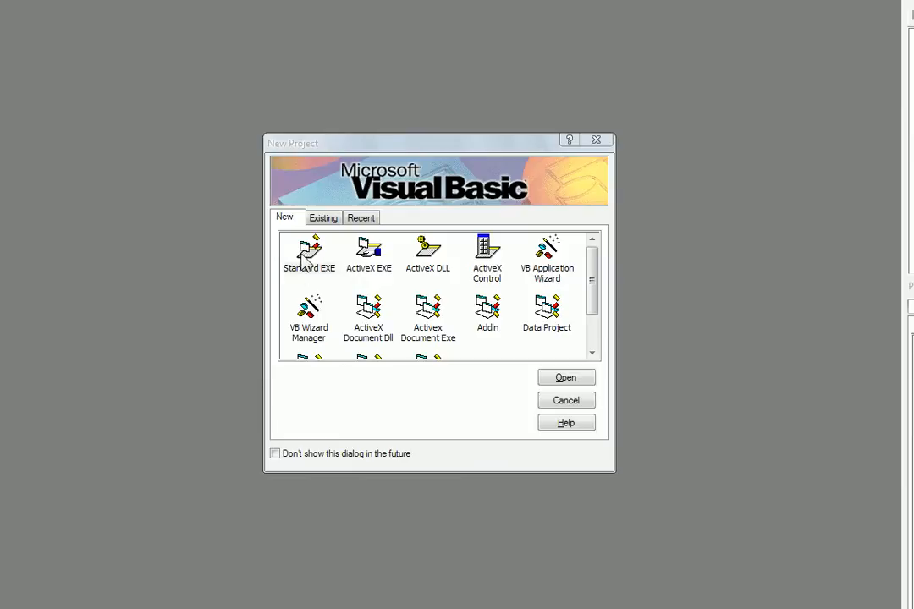
# - Create a new Standard EXE project, Project1, and bring up its context actions
pyautogui.doubleClick(308, 253)
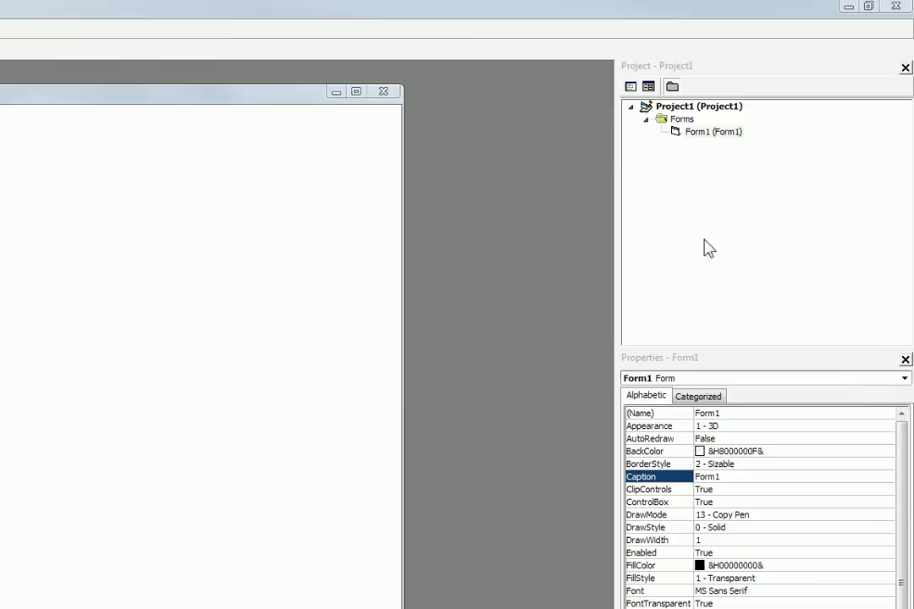
pyautogui.rightClick(711, 132)
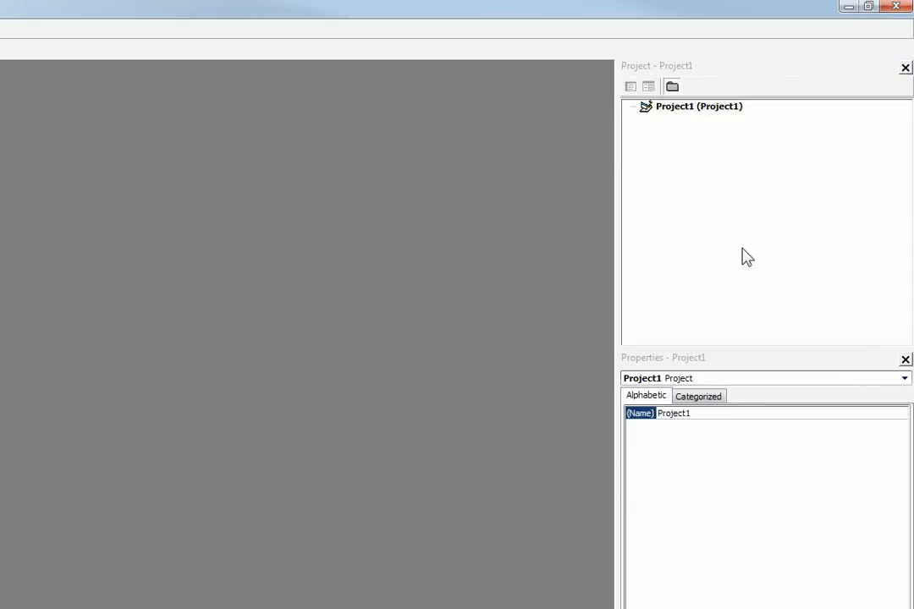
pyautogui.moveTo(681, 209)
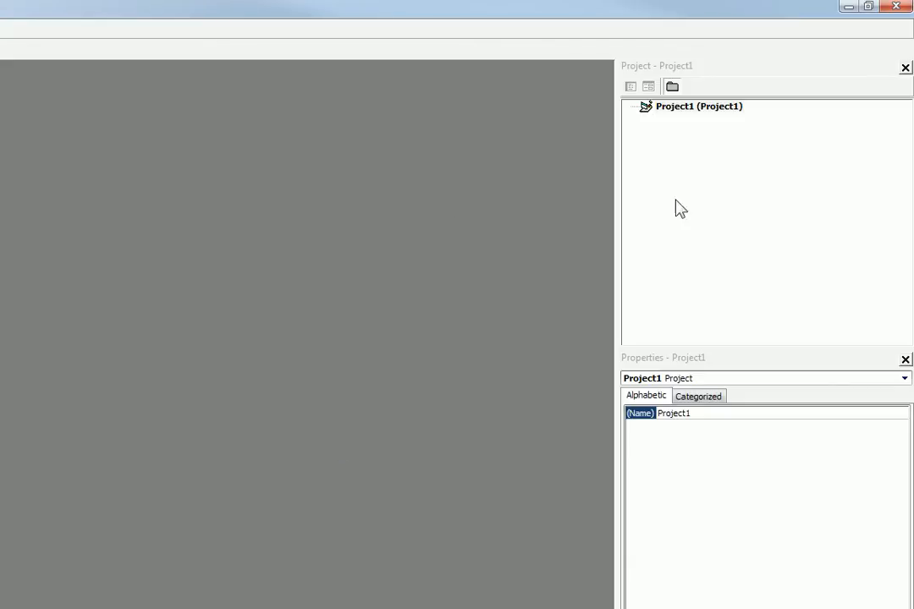
# - Add a new standard module, Module1, to Project1 via Add > Module
pyautogui.rightClick(688, 106)
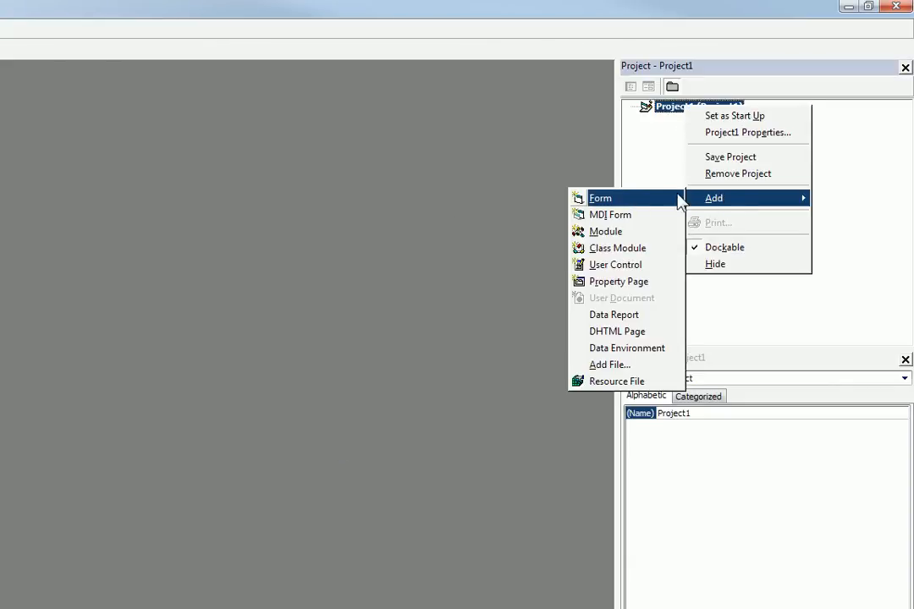
pyautogui.moveTo(606, 230)
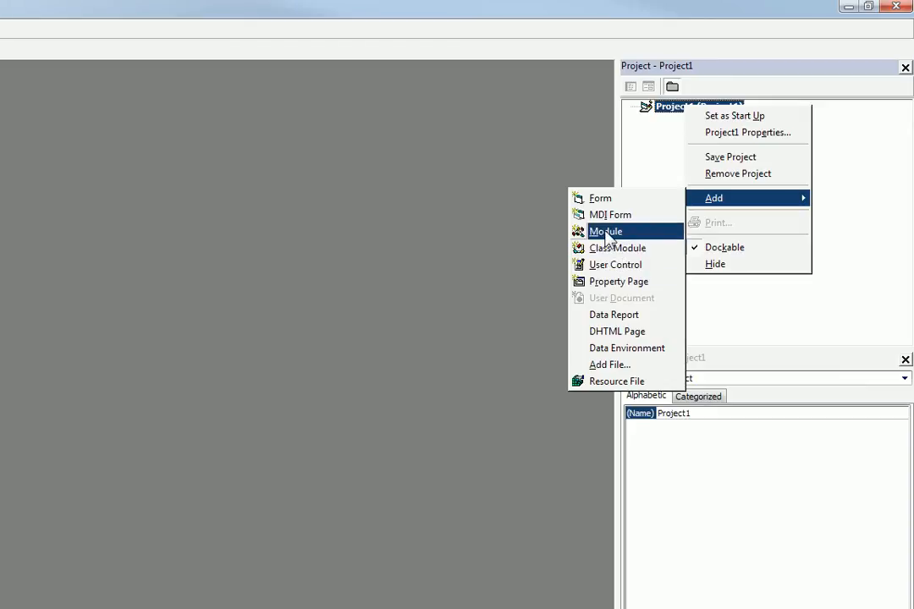
pyautogui.click(606, 231)
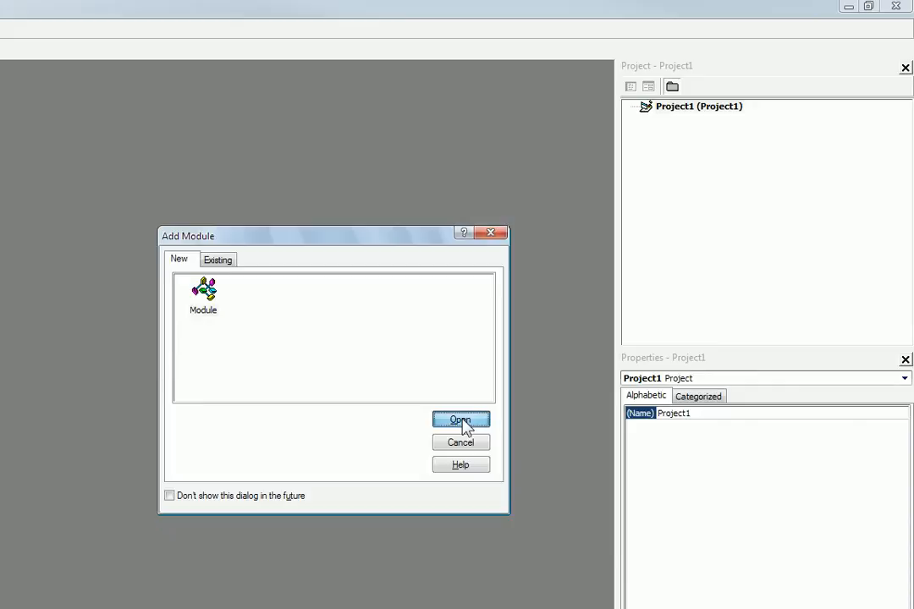
pyautogui.click(460, 420)
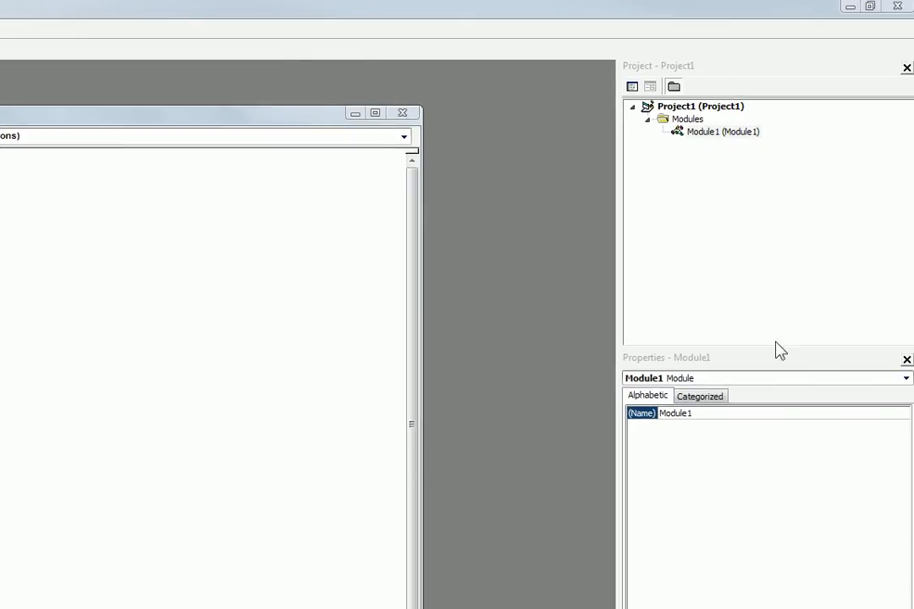
# - Start adding another module to Project1 and switch to the Existing file list
pyautogui.rightClick(673, 105)
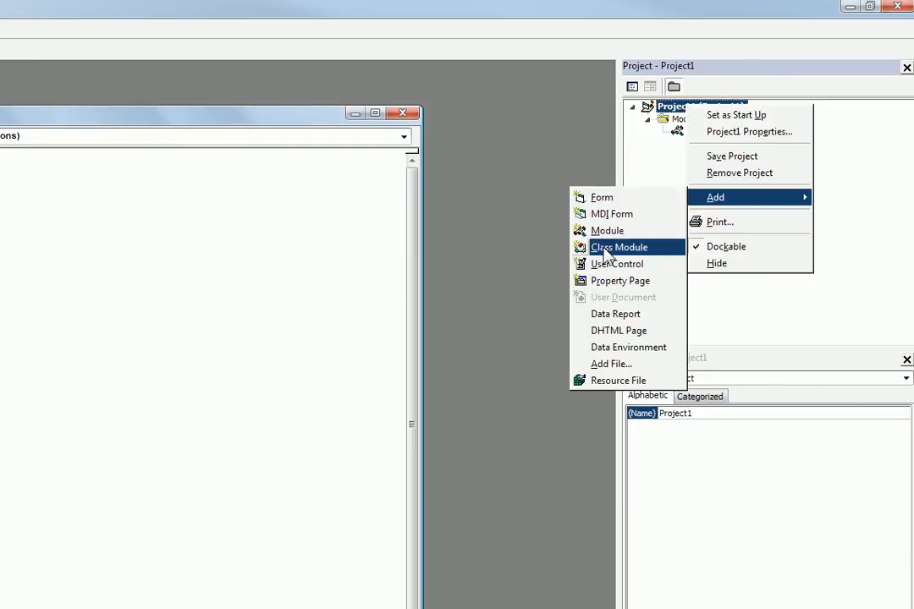
pyautogui.click(606, 231)
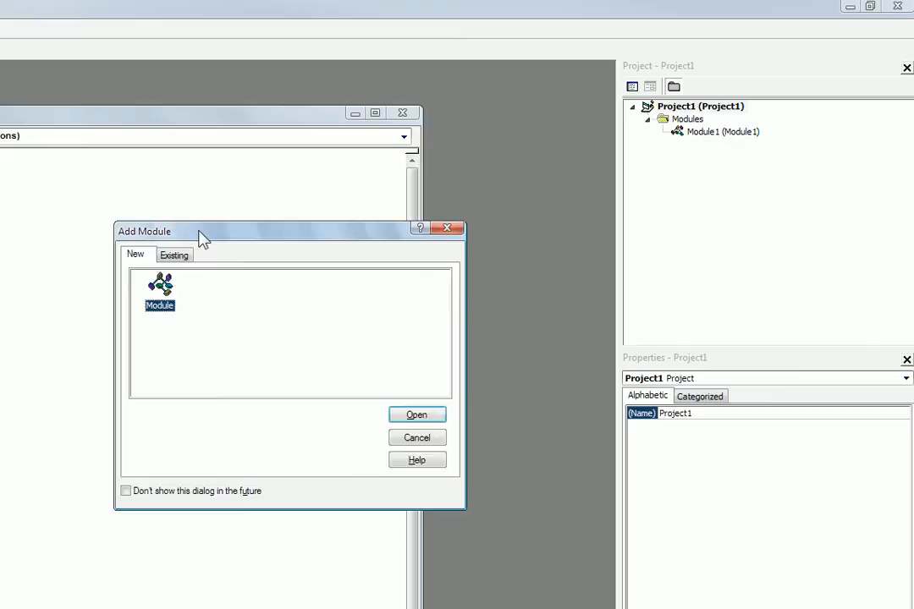
pyautogui.moveTo(203, 230); pyautogui.dragTo(315, 213)
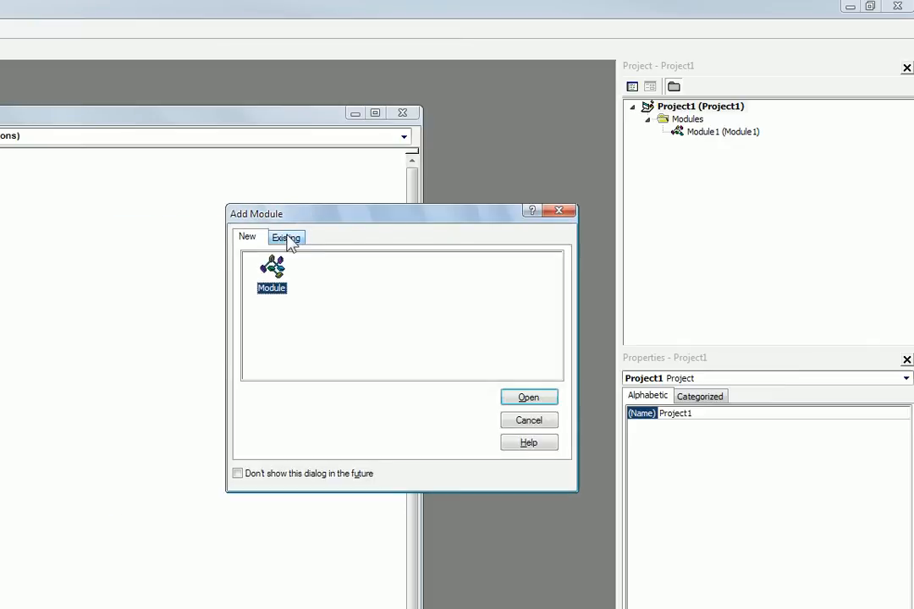
pyautogui.click(286, 237)
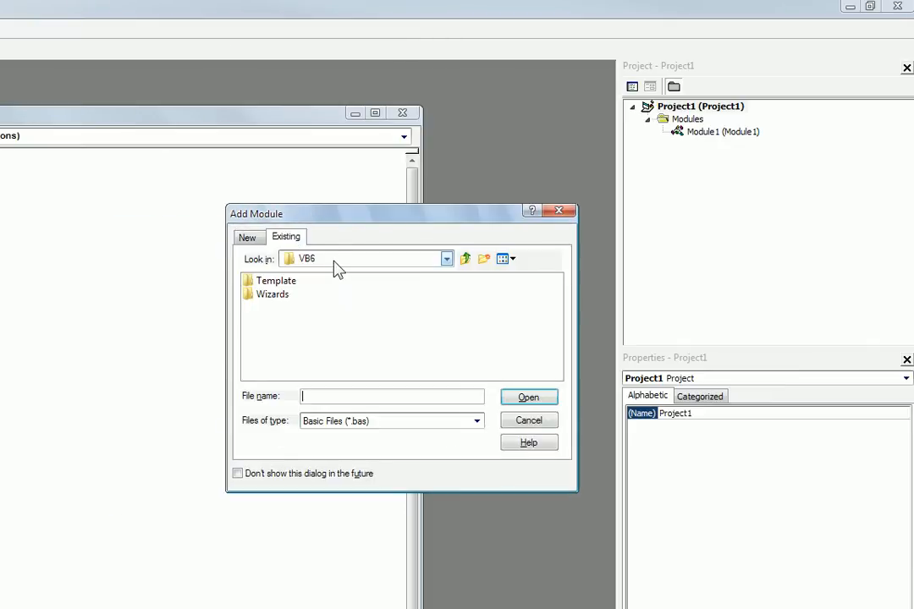
# - Browse to the MegaConsole folder and add MConsole.bas to the project as Con
pyautogui.click(445, 259)
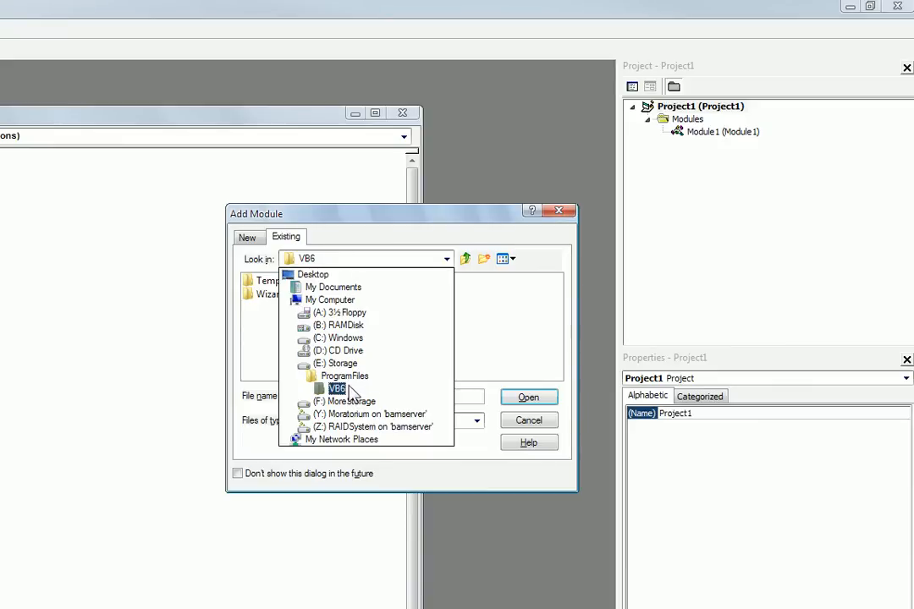
pyautogui.click(339, 325)
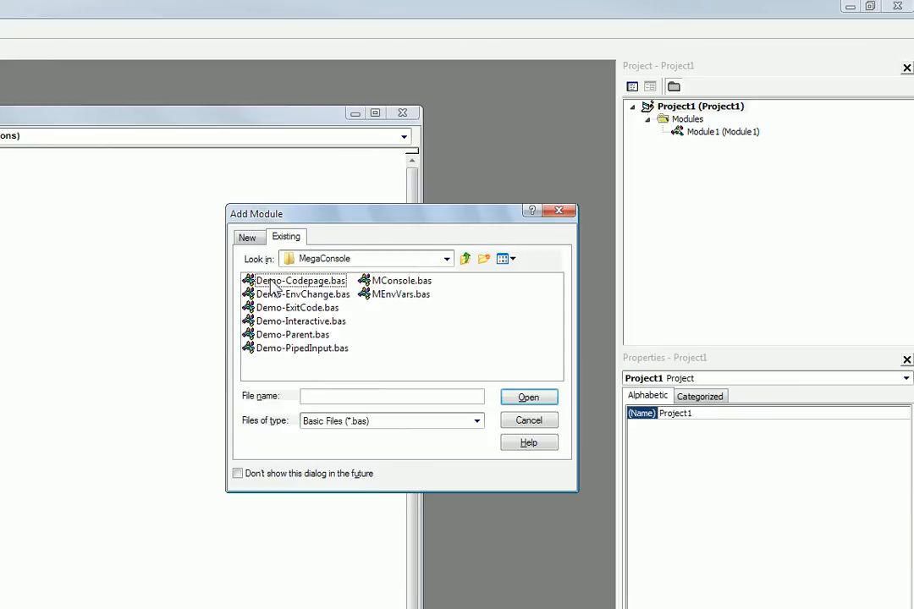
pyautogui.moveTo(406, 298)
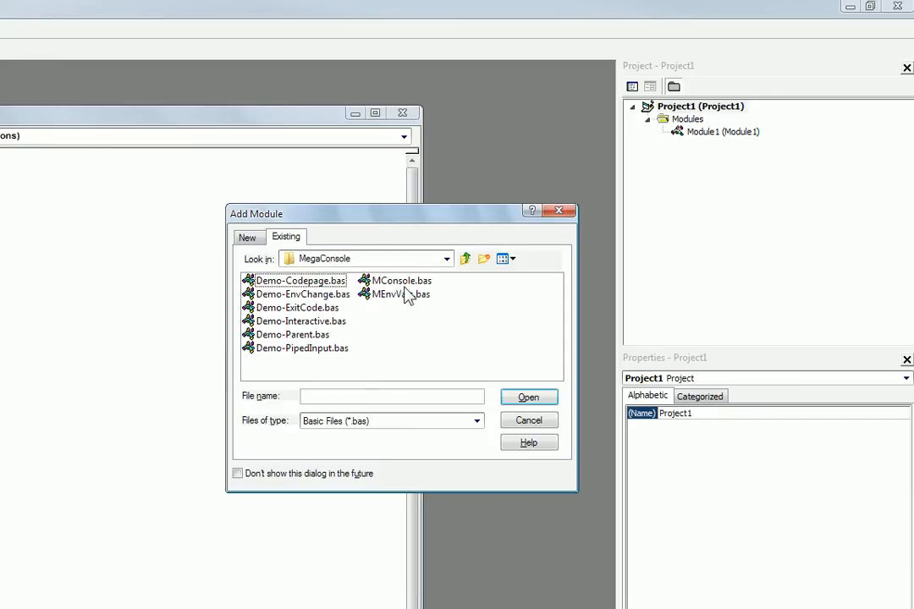
pyautogui.click(403, 281)
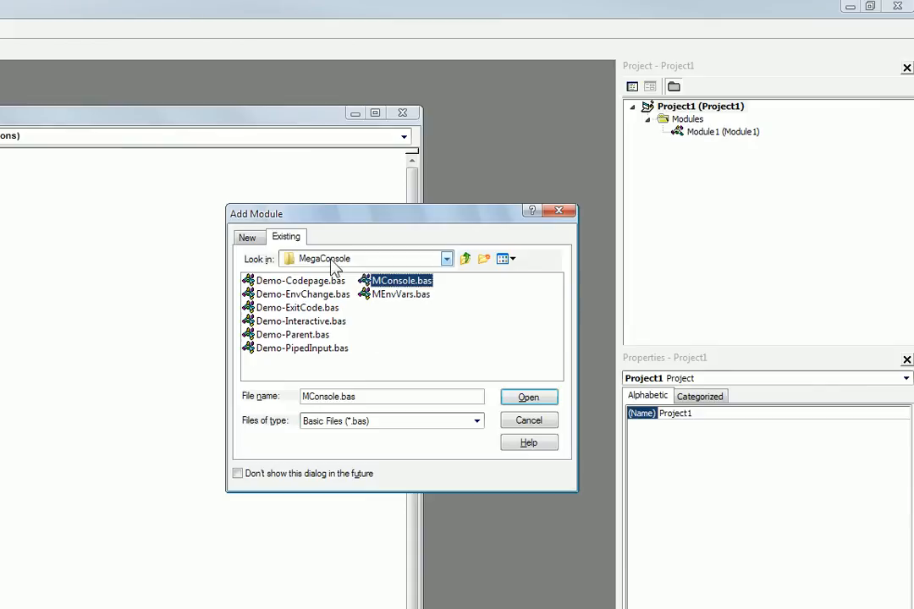
pyautogui.moveTo(396, 291)
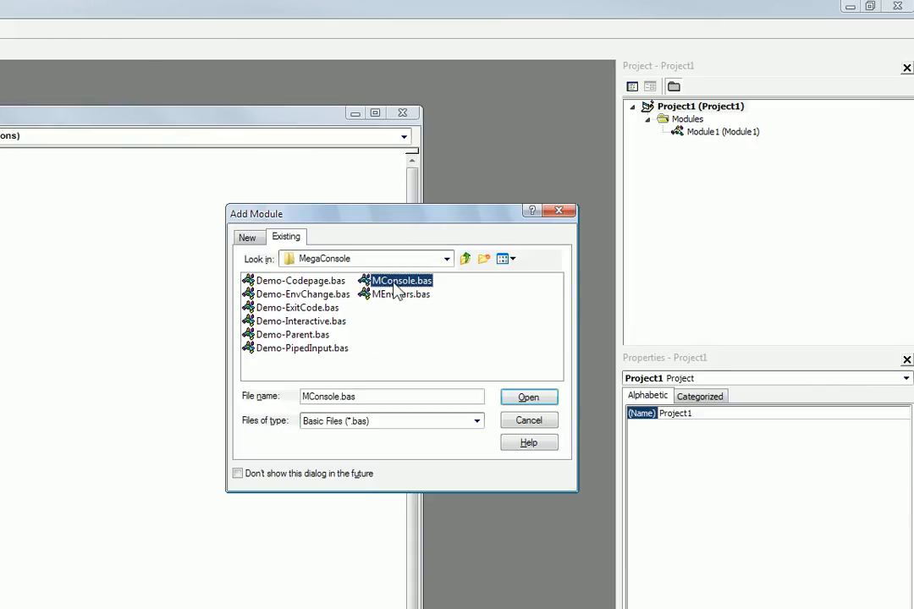
pyautogui.click(528, 396)
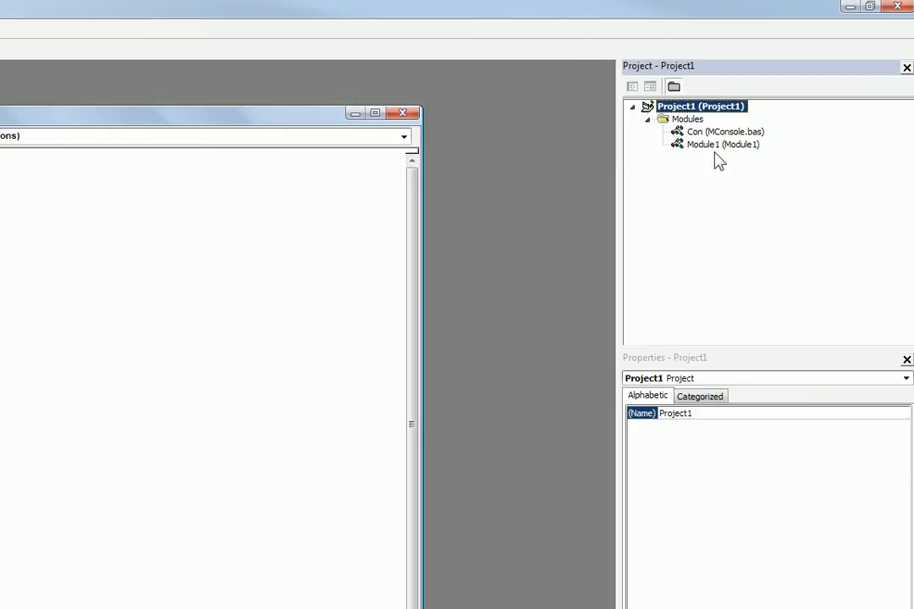
pyautogui.click(721, 132)
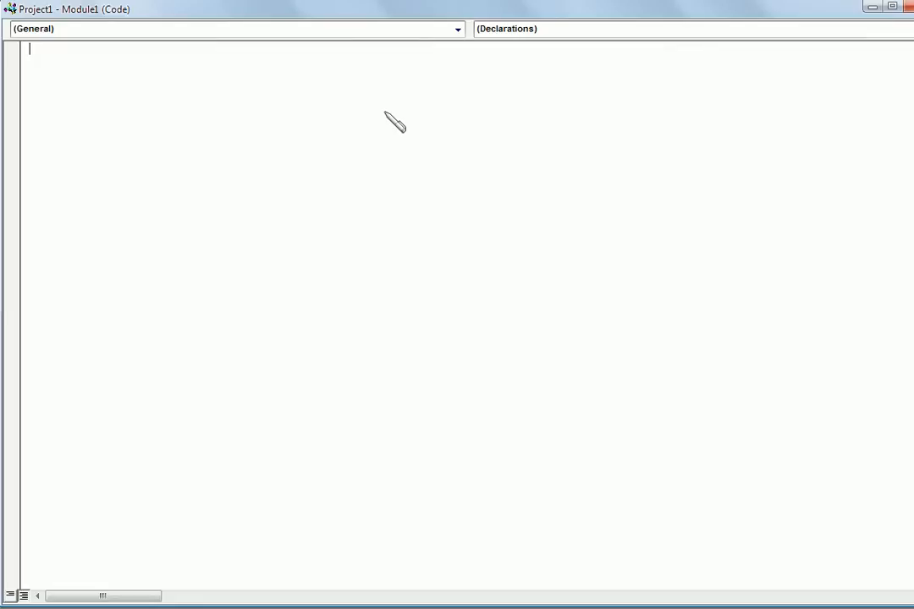
# - Write Option Explicit and an empty Sub main procedure in Module1
pyautogui.write('opti')
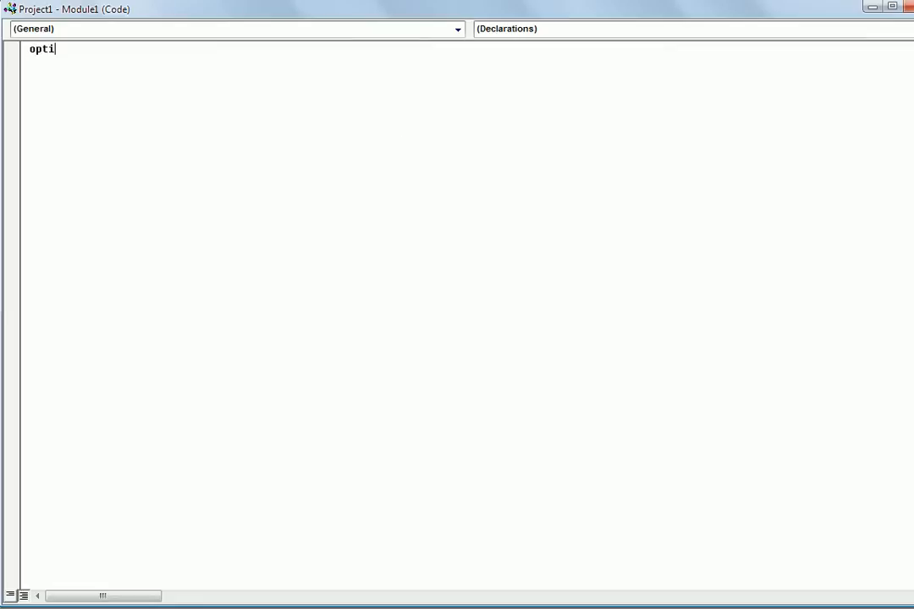
pyautogui.write('on explicit')
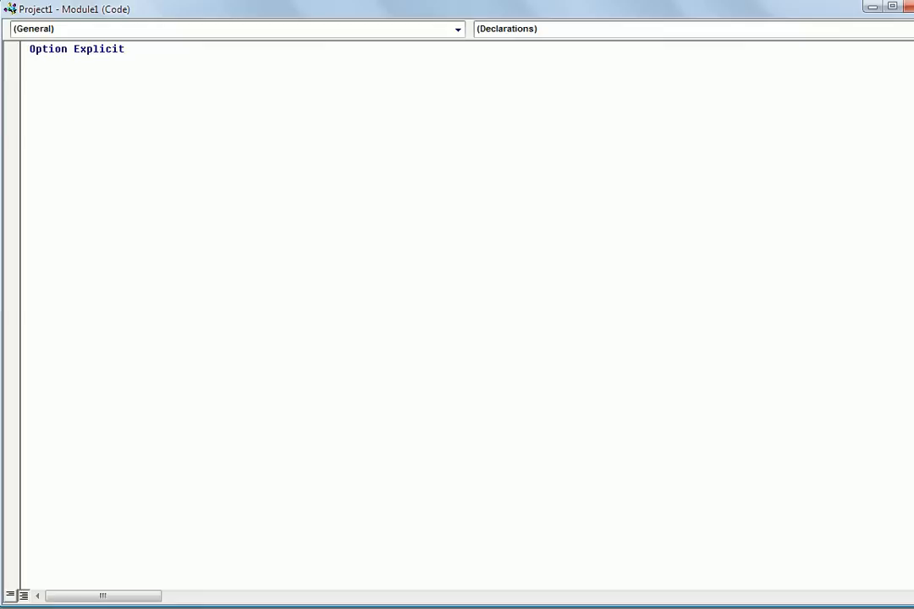
pyautogui.write('sub main(')
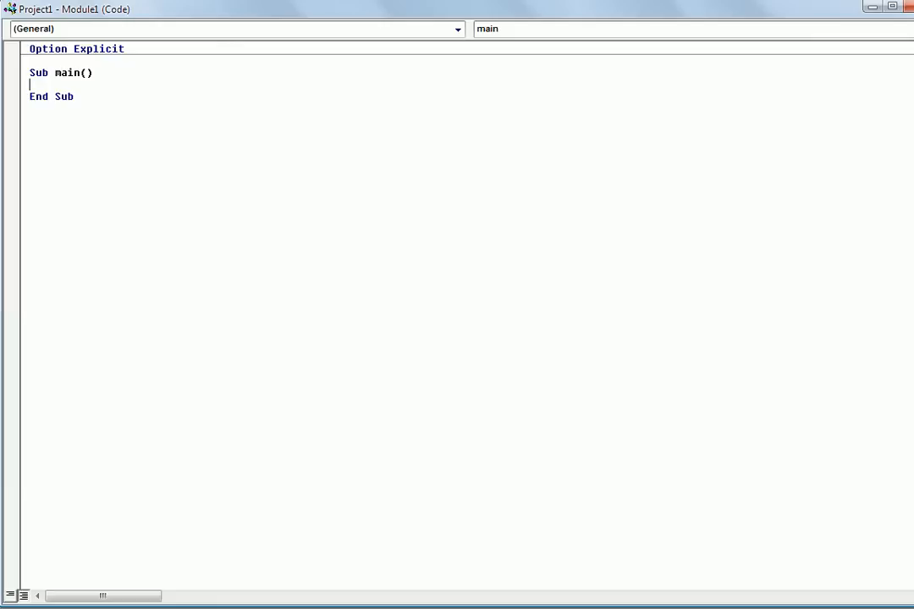
# - Write a Con.WriteLine call with the text string "guygyguyguy"
pyautogui.write('con')
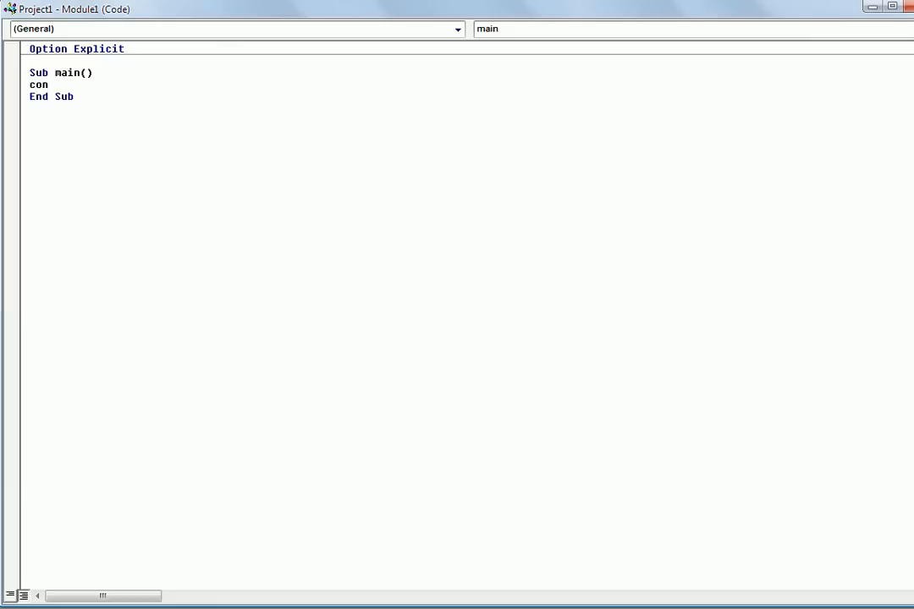
pyautogui.write('.')
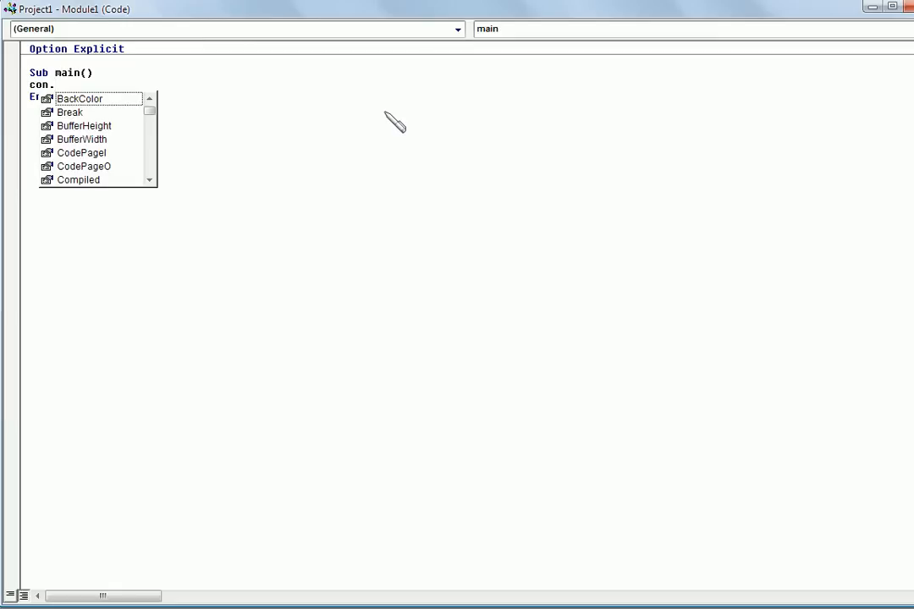
pyautogui.moveTo(243, 156)
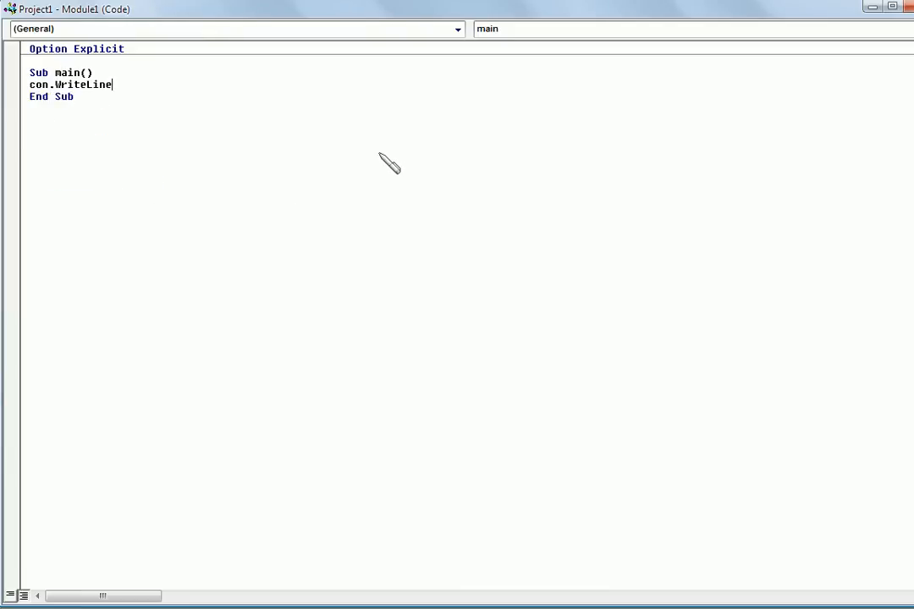
pyautogui.write('" "')
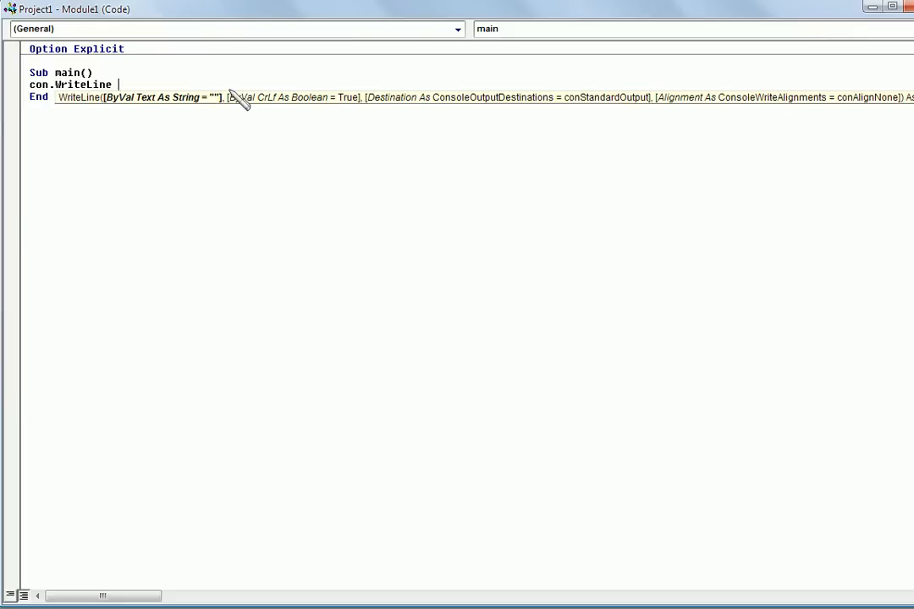
pyautogui.write('"')
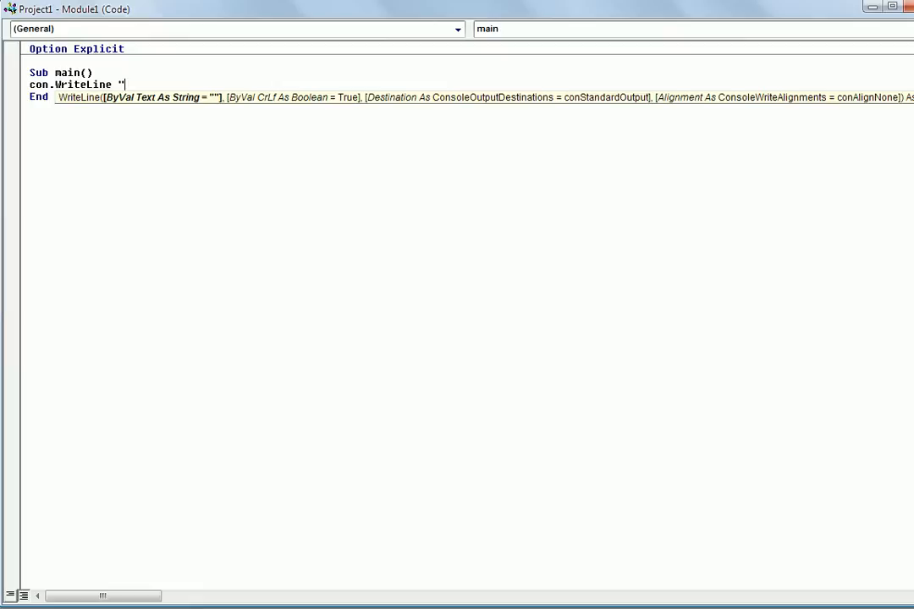
pyautogui.write('guygyguyguyguyguyguyguy')
pyautogui.write('con')
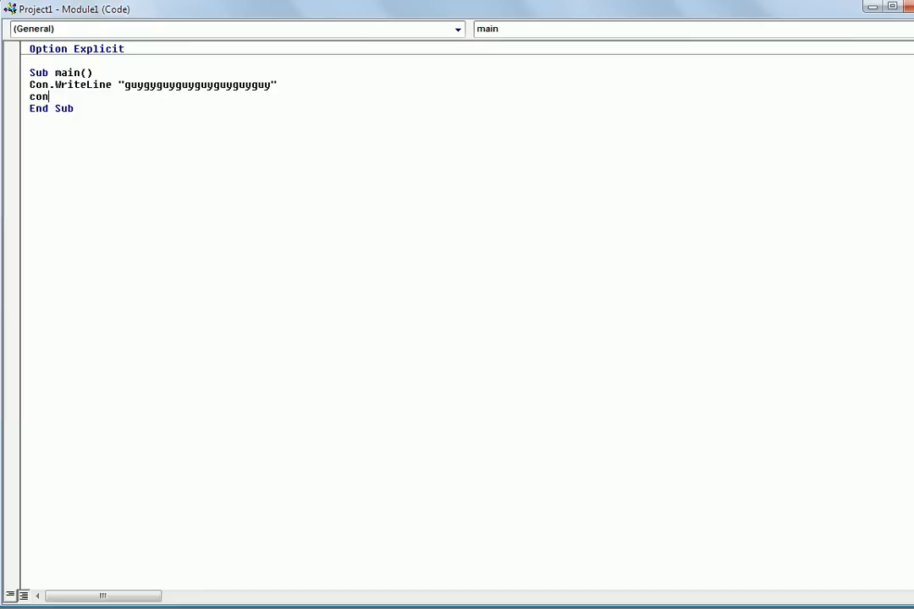
# - Add a Con.PressAnyKey statement after WriteLine, picked from the member list
pyautogui.write('.a')
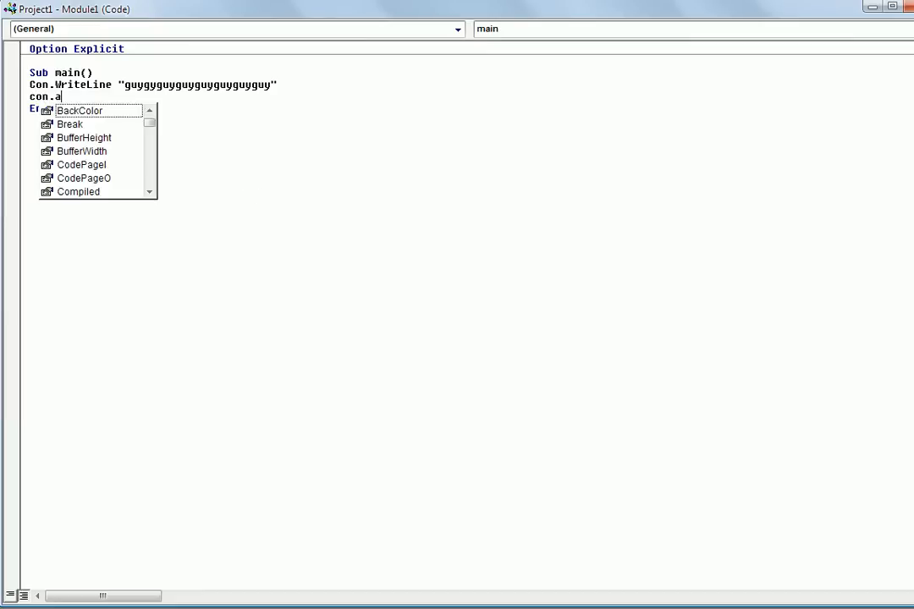
pyautogui.press('Backspace')
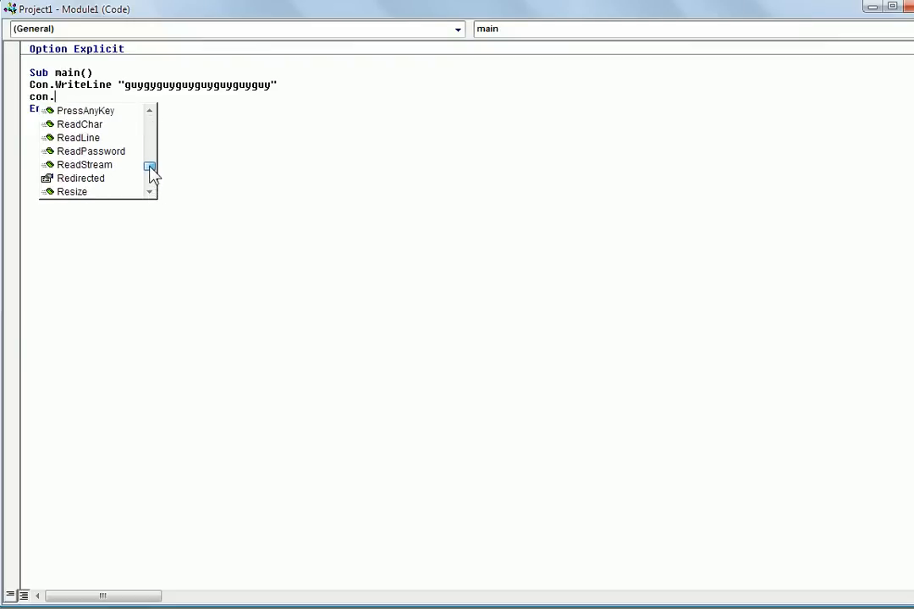
pyautogui.doubleClick(85, 110)
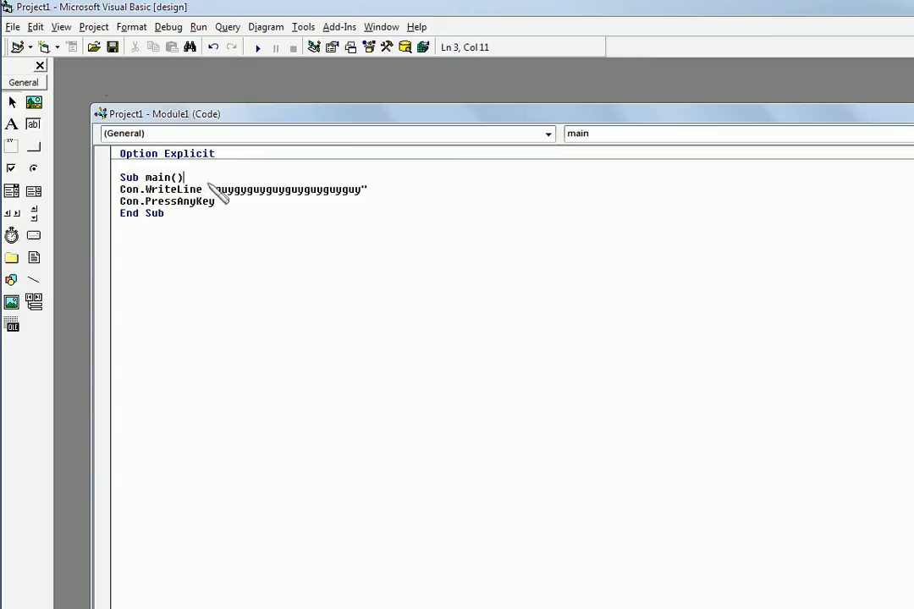
pyautogui.moveTo(271, 183)
pyautogui.write('Con.Initialize')
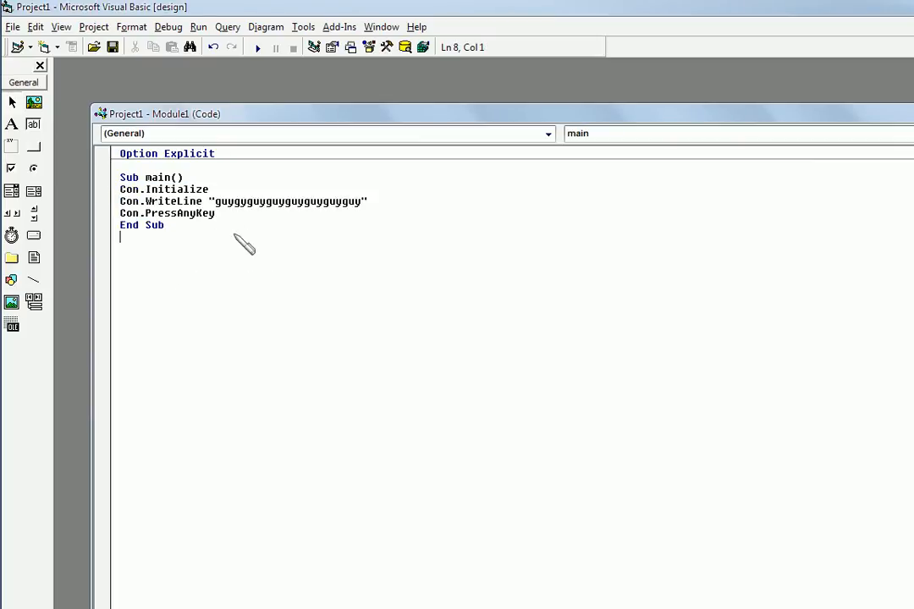
pyautogui.moveTo(196, 204)
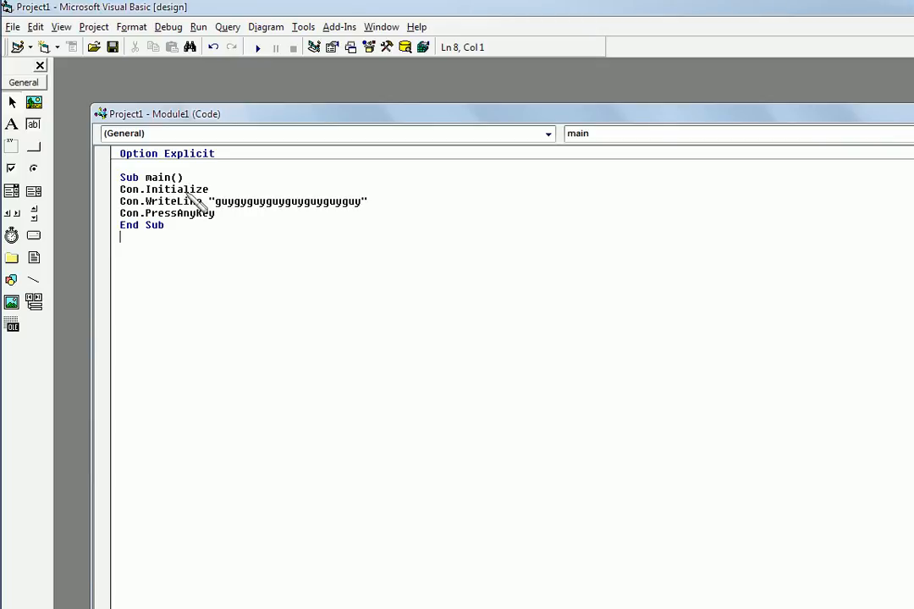
pyautogui.moveTo(173, 204)
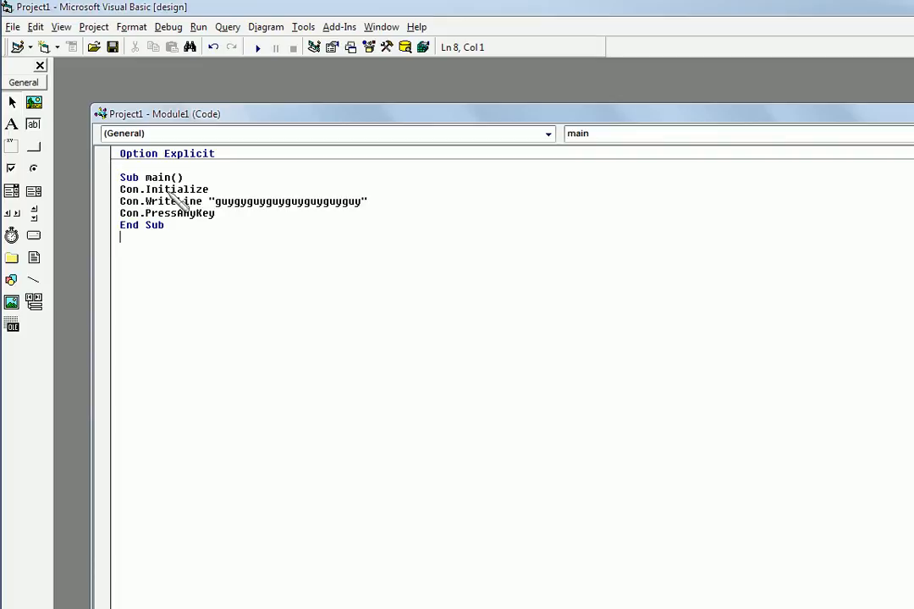
# - Insert a Con.Initialize call at the top of Sub main, above Con.WriteLine
pyautogui.tripleClick(162, 189)
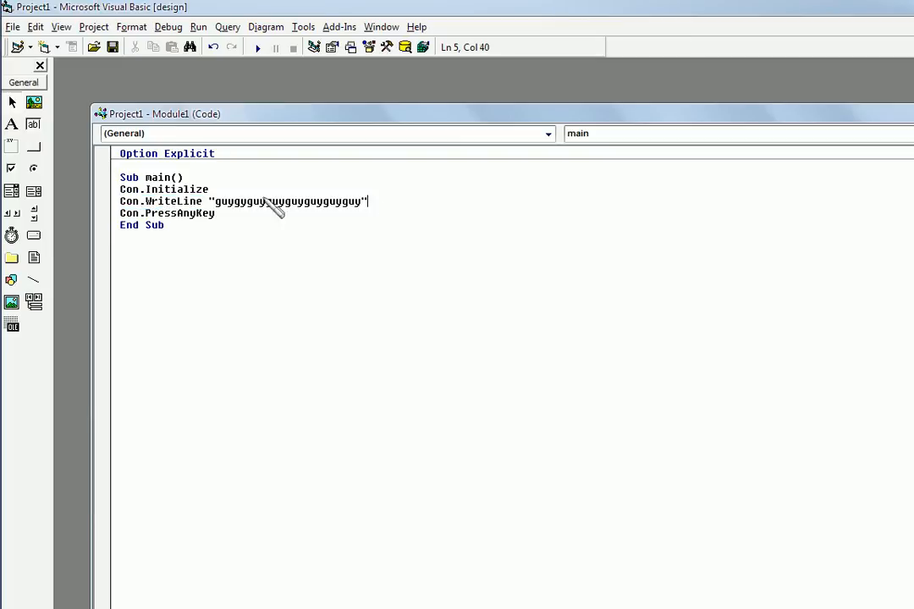
pyautogui.moveTo(323, 240)
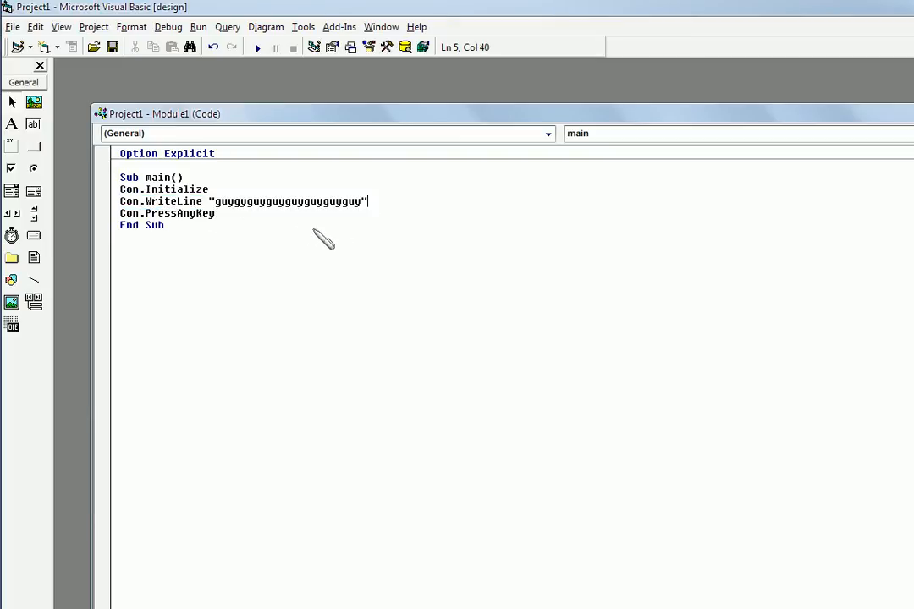
pyautogui.moveTo(457, 267)
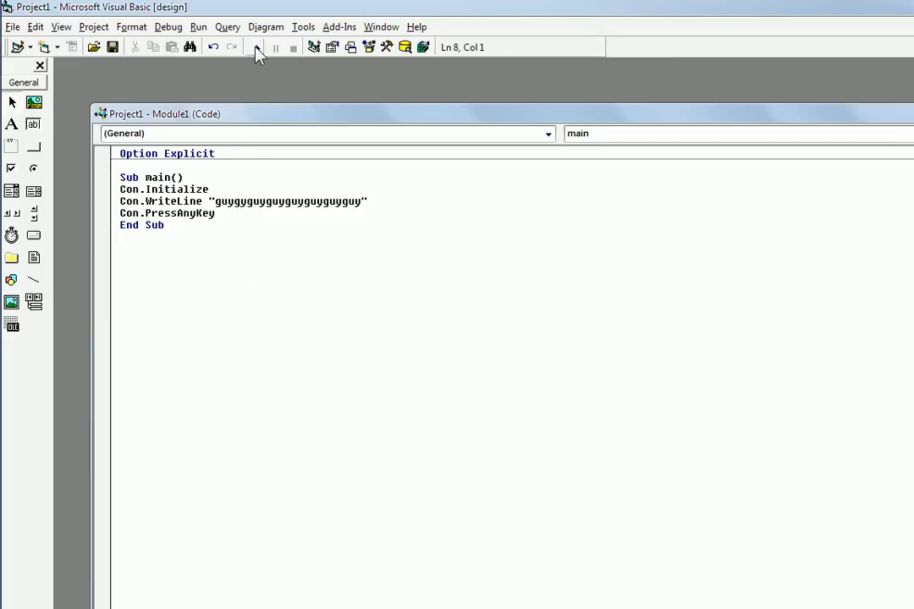
pyautogui.click(259, 47)
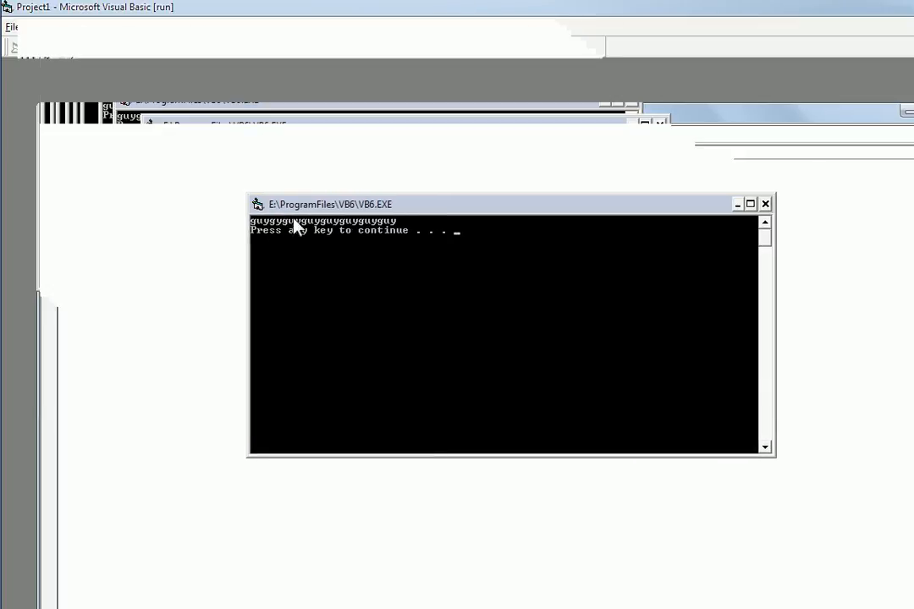
pyautogui.moveTo(423, 264)
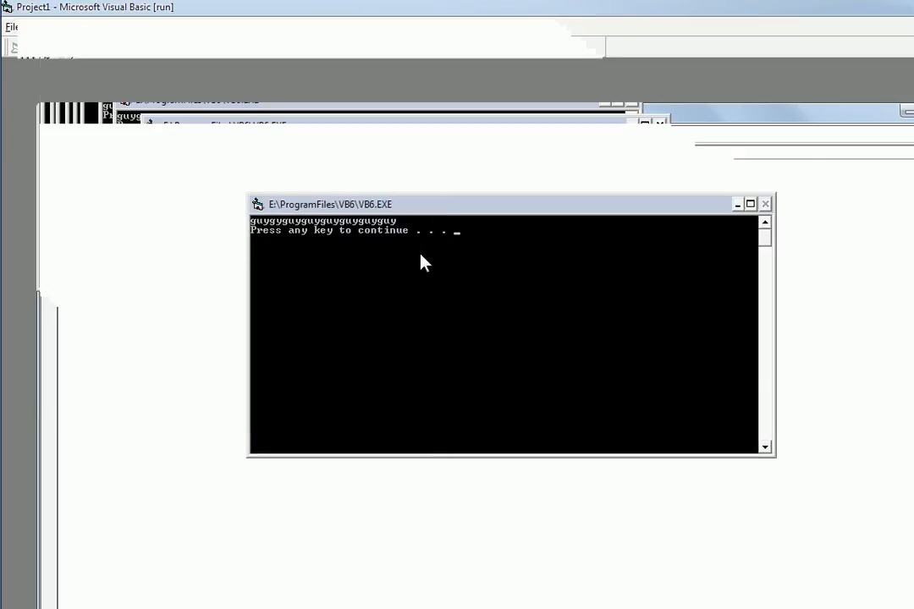
pyautogui.press('enter')
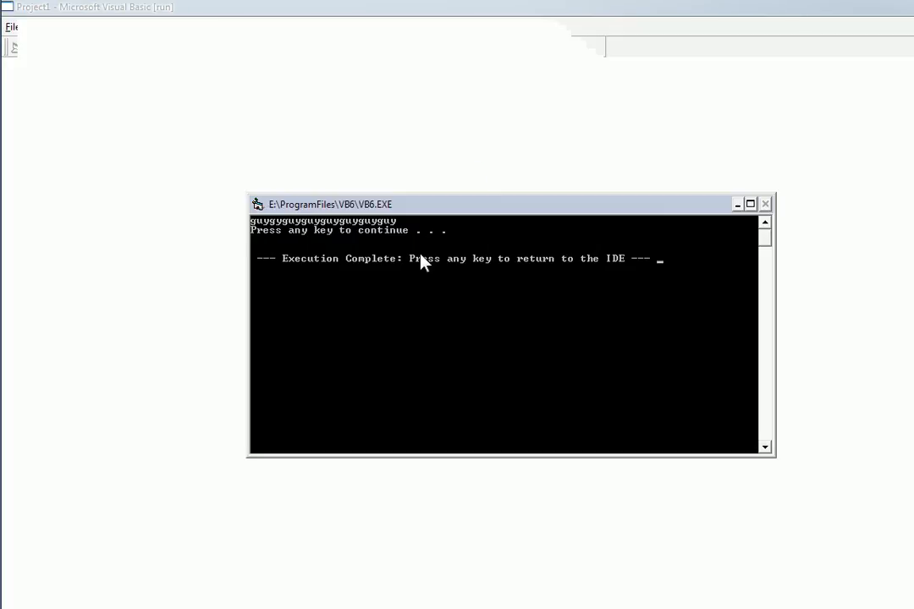
pyautogui.moveTo(572, 330)
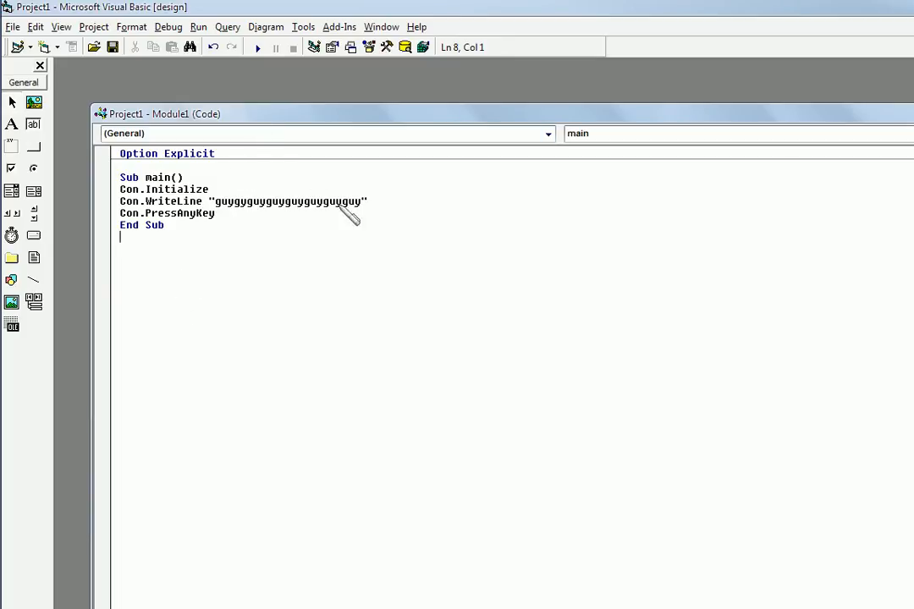
pyautogui.moveTo(228, 221)
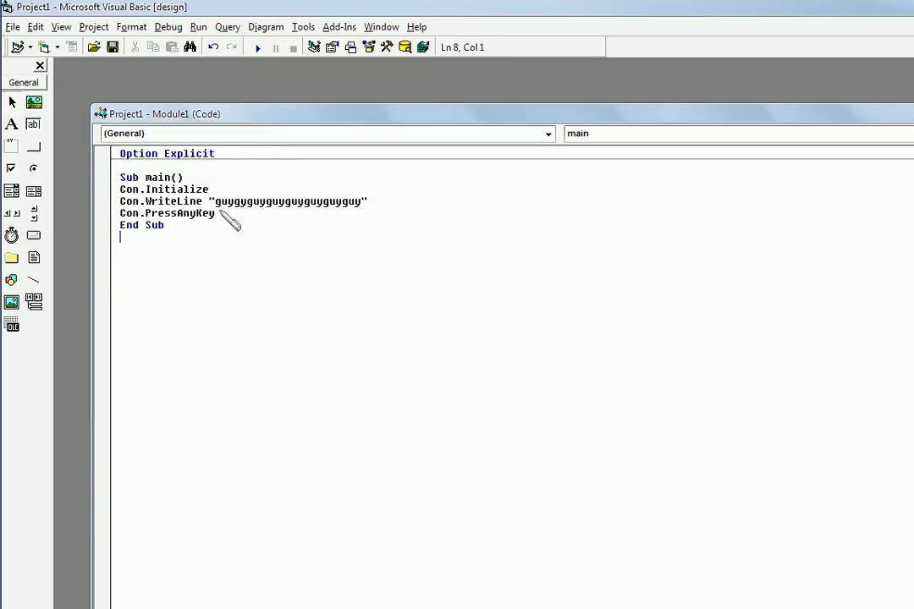
pyautogui.moveTo(183, 234)
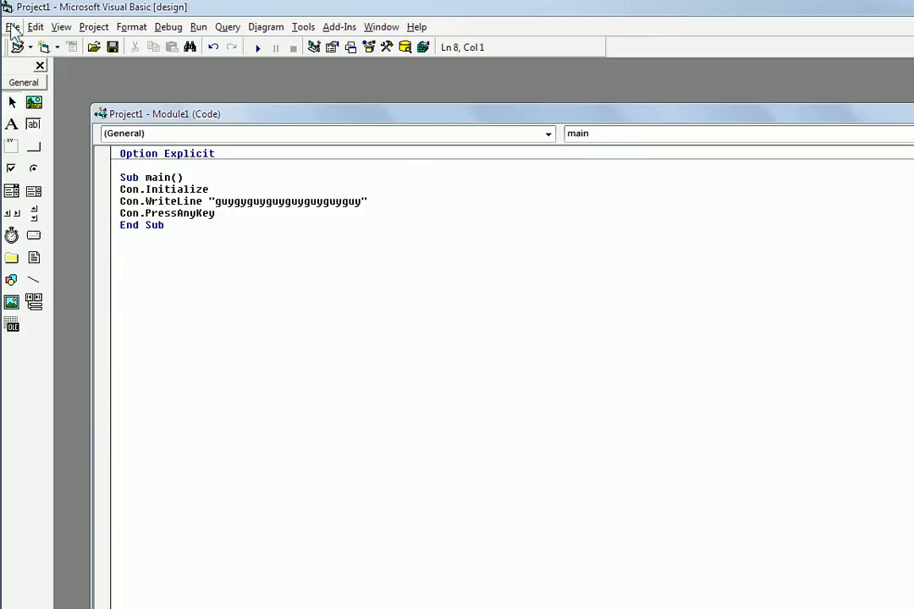
# - Compile Project1.exe into the MegaConsole folder with the Console target subsystem
pyautogui.click(10, 27)
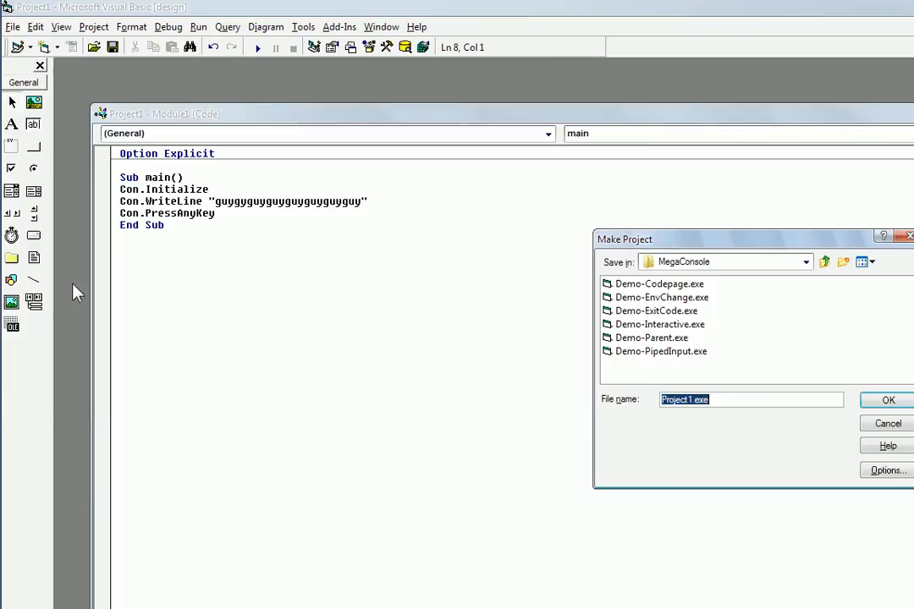
pyautogui.moveTo(728, 400)
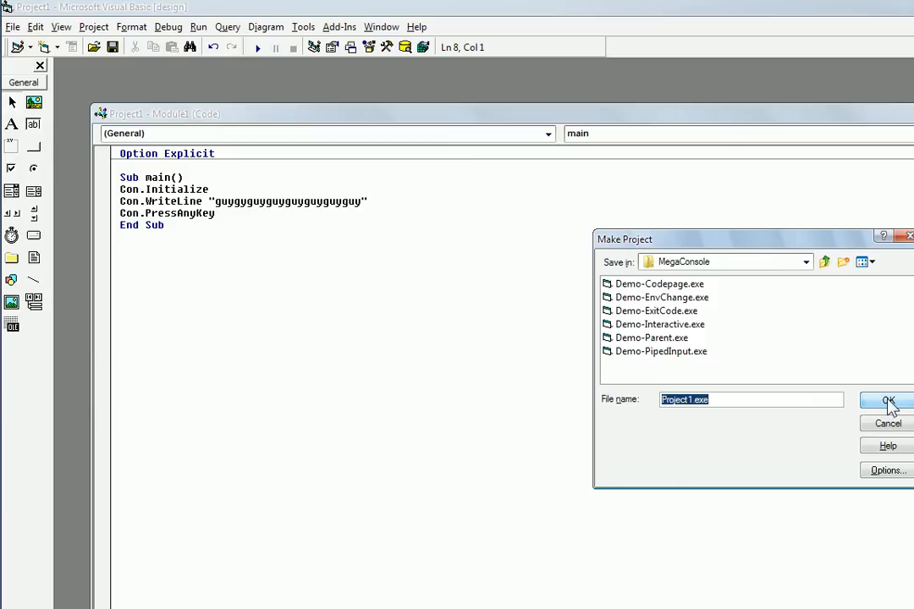
pyautogui.click(887, 400)
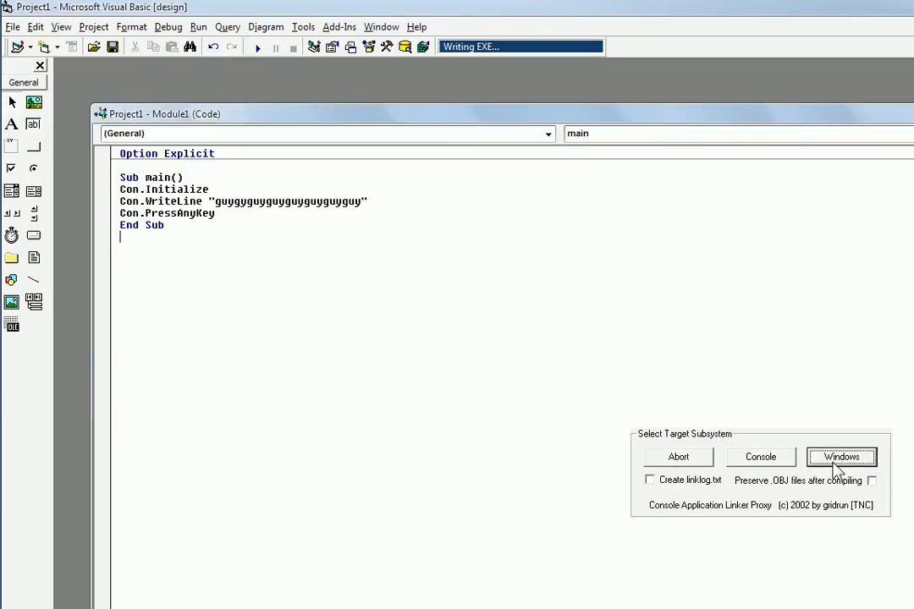
pyautogui.moveTo(762, 462)
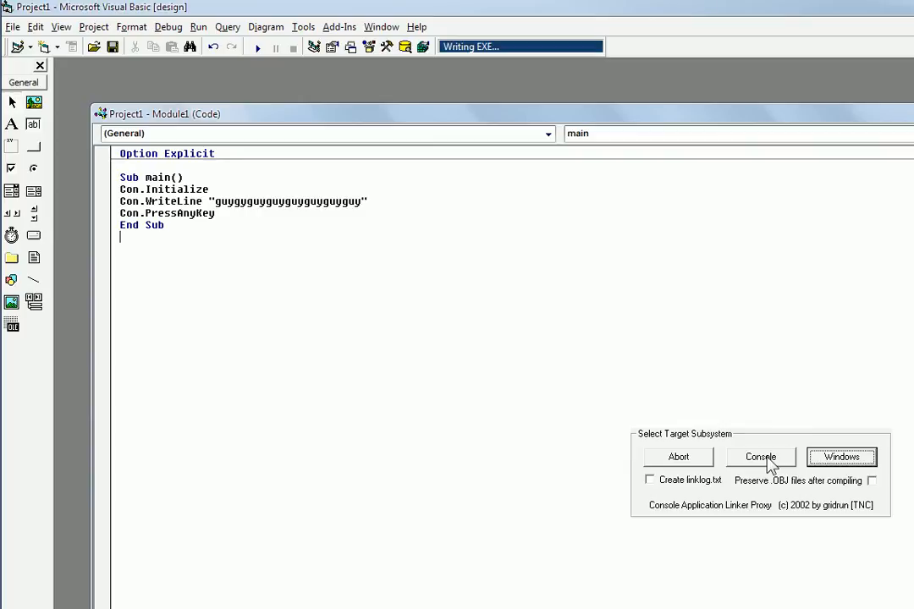
pyautogui.click(760, 457)
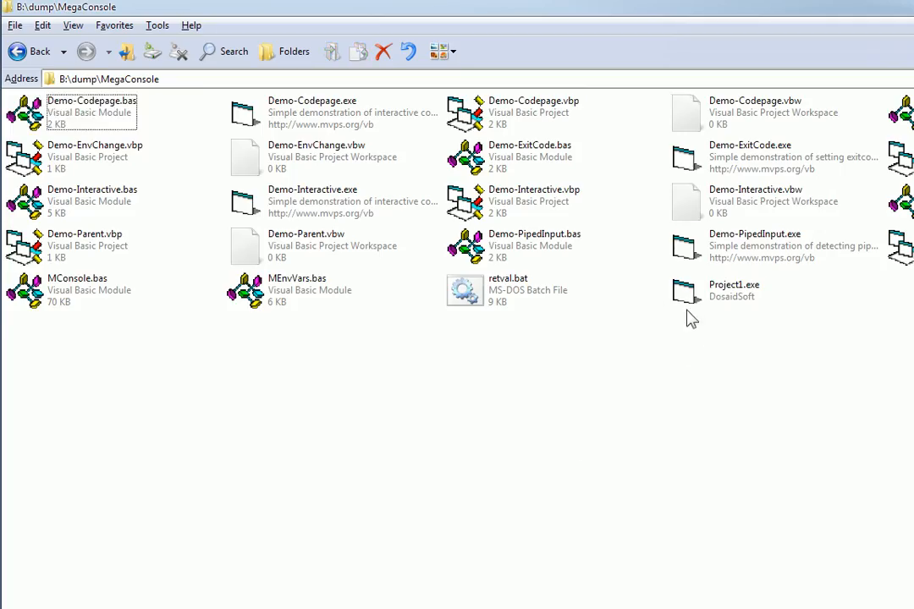
pyautogui.click(687, 294)
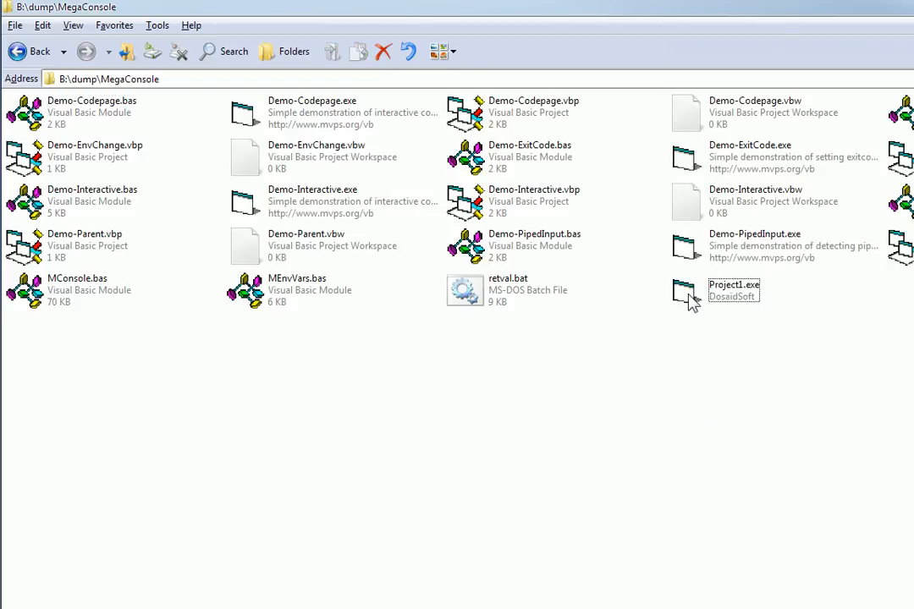
pyautogui.doubleClick(684, 291)
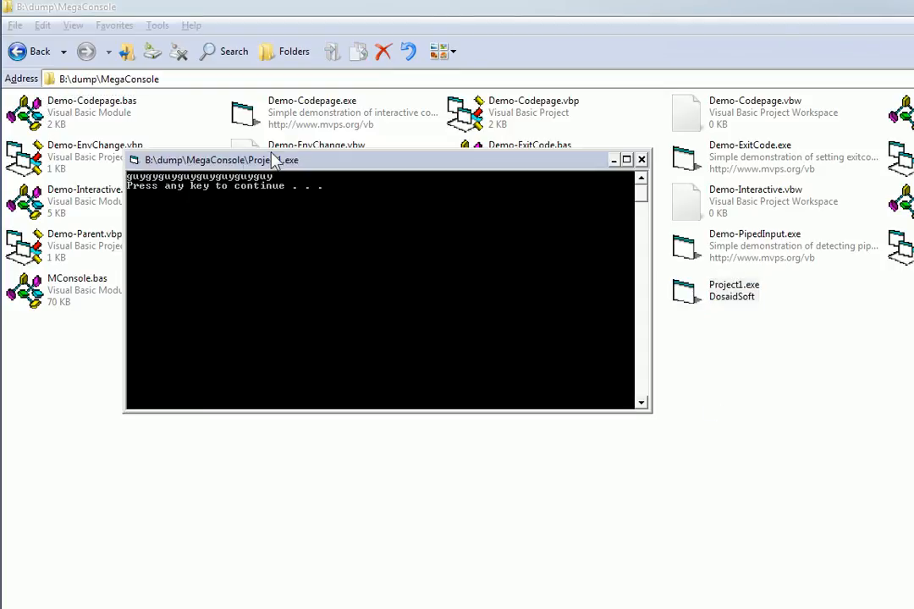
pyautogui.moveTo(219, 159); pyautogui.dragTo(161, 135)
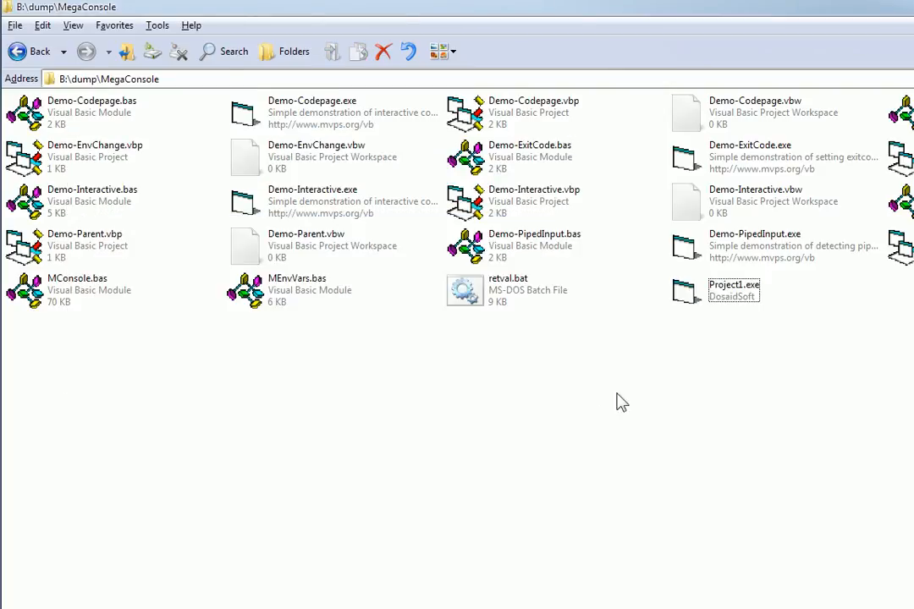
pyautogui.moveTo(685, 291)
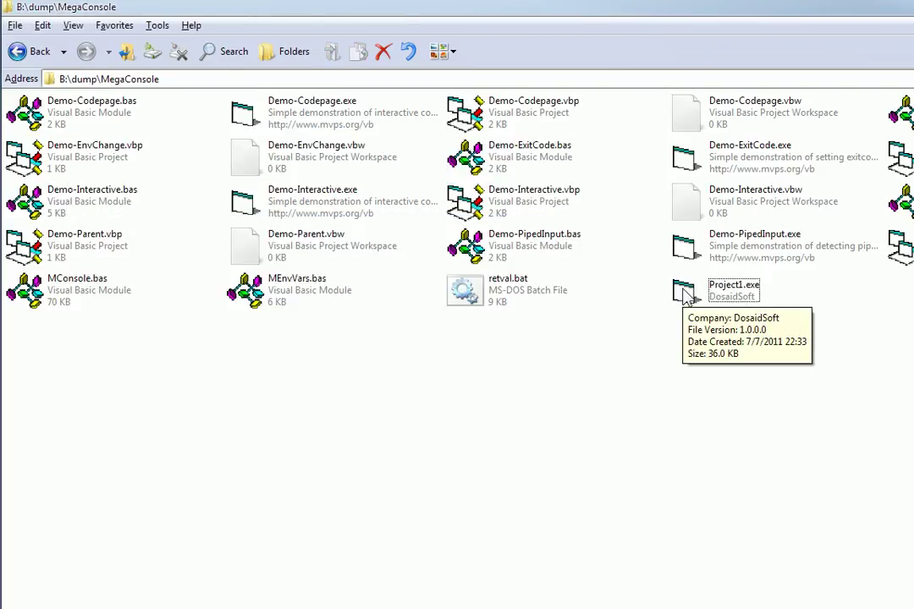
pyautogui.moveTo(715, 364)
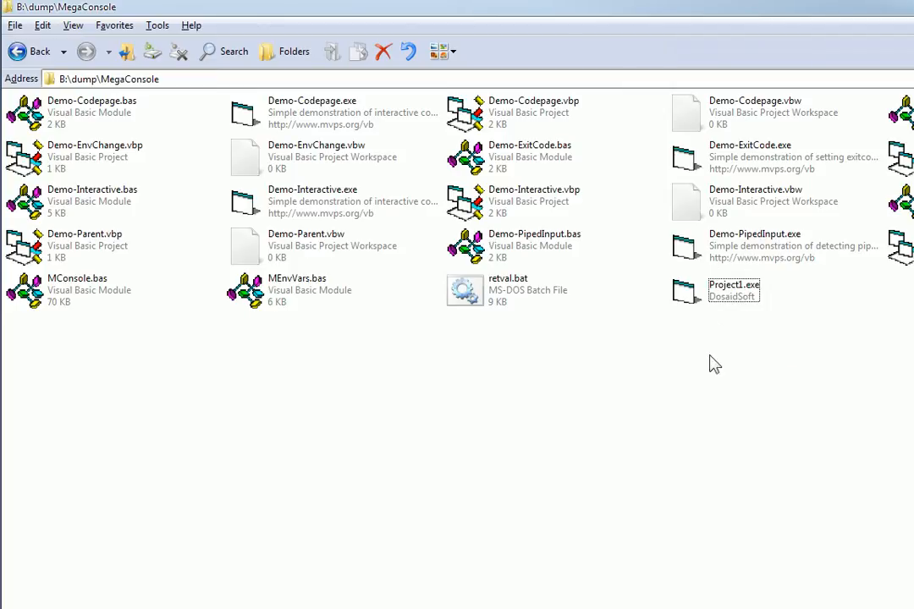
pyautogui.moveTo(171, 180)
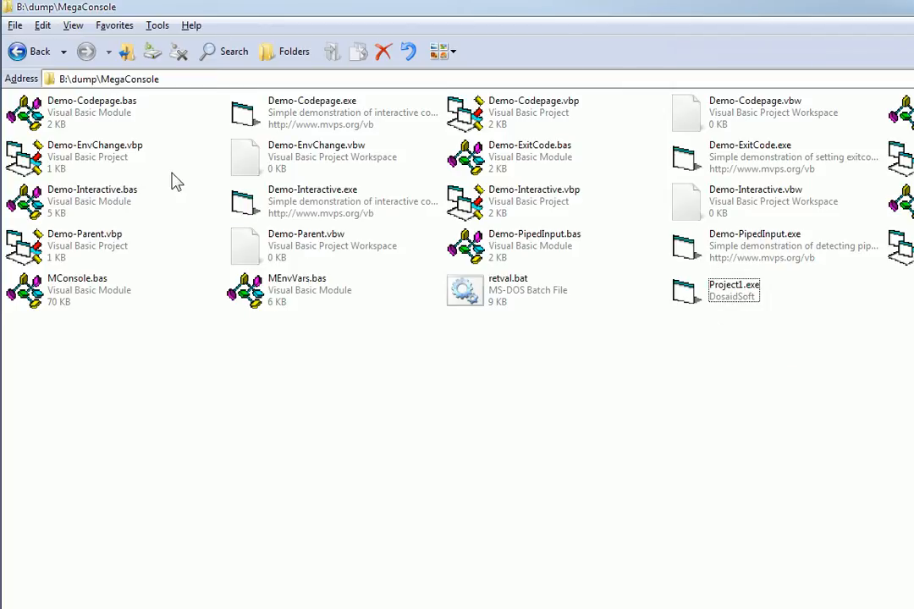